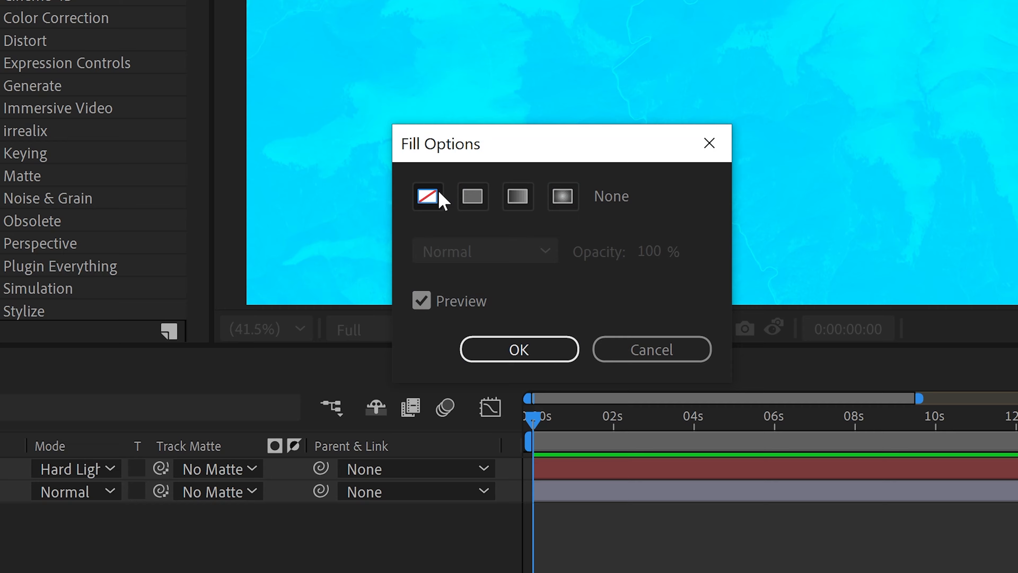
# Set Fill to None and the Stroke colour to black (000000) for new pen shapes.
pyautogui.click(518, 349)
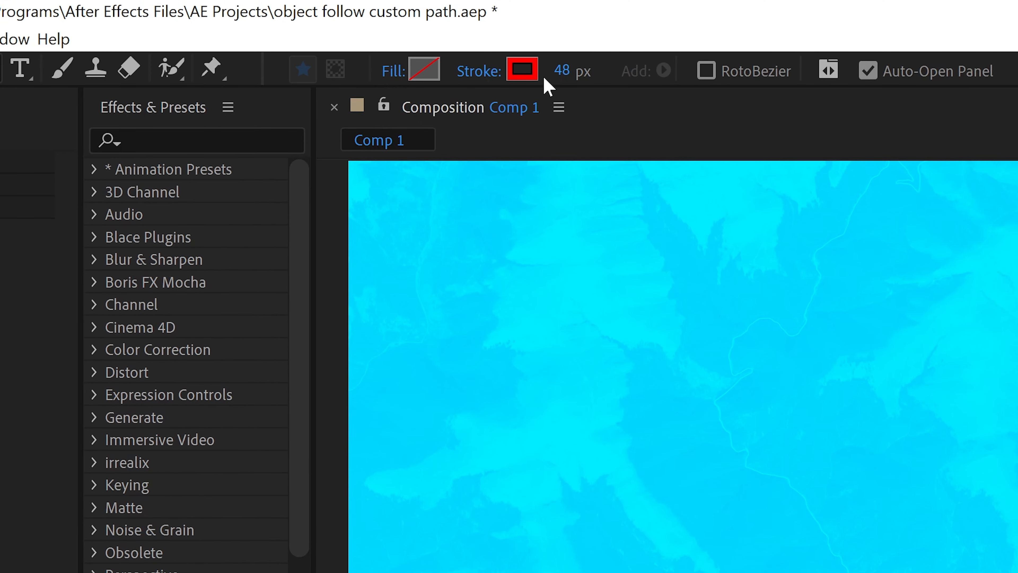
pyautogui.click(521, 69)
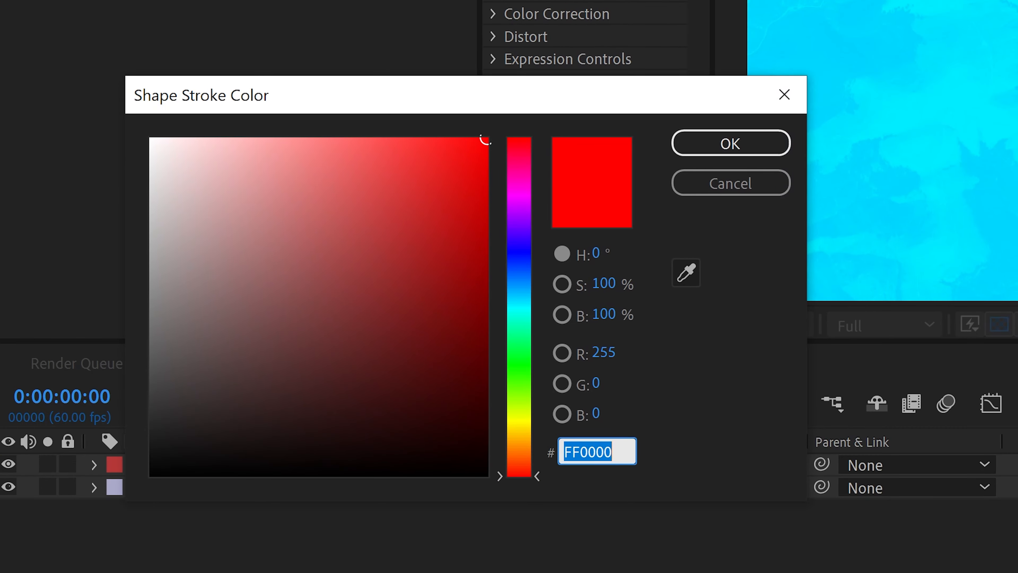
pyautogui.moveTo(625, 352)
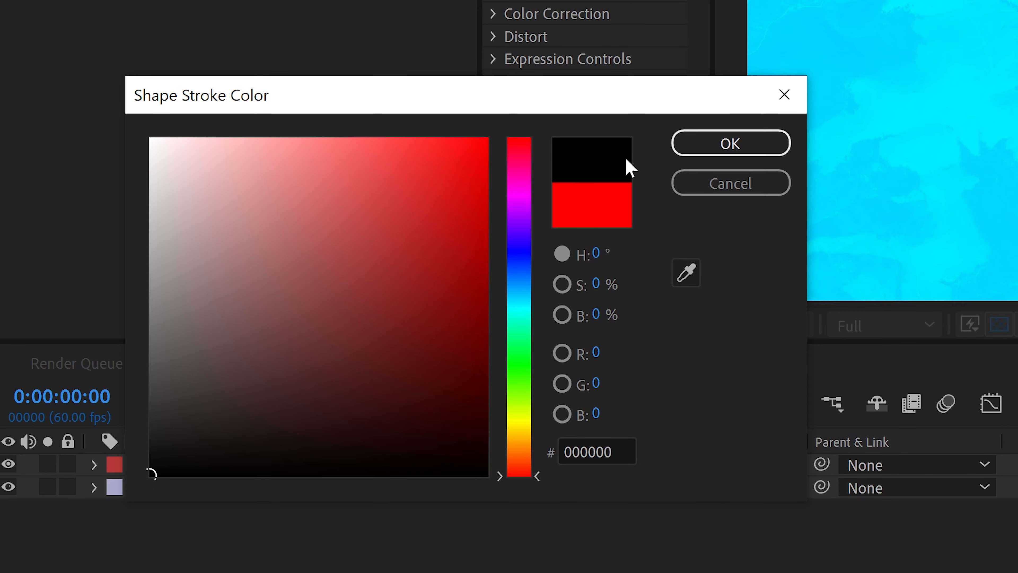
pyautogui.click(730, 143)
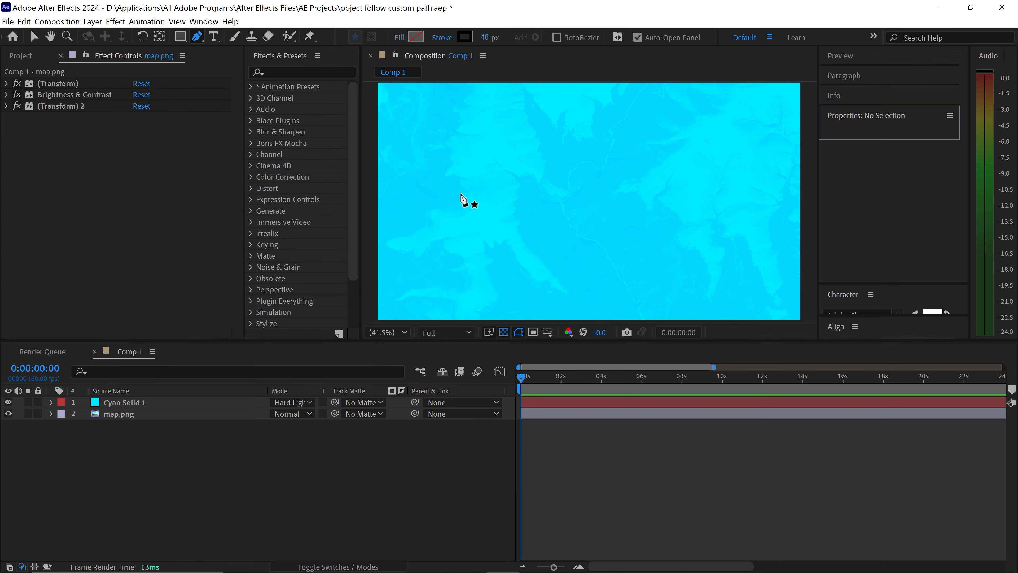
pyautogui.moveTo(553, 195)
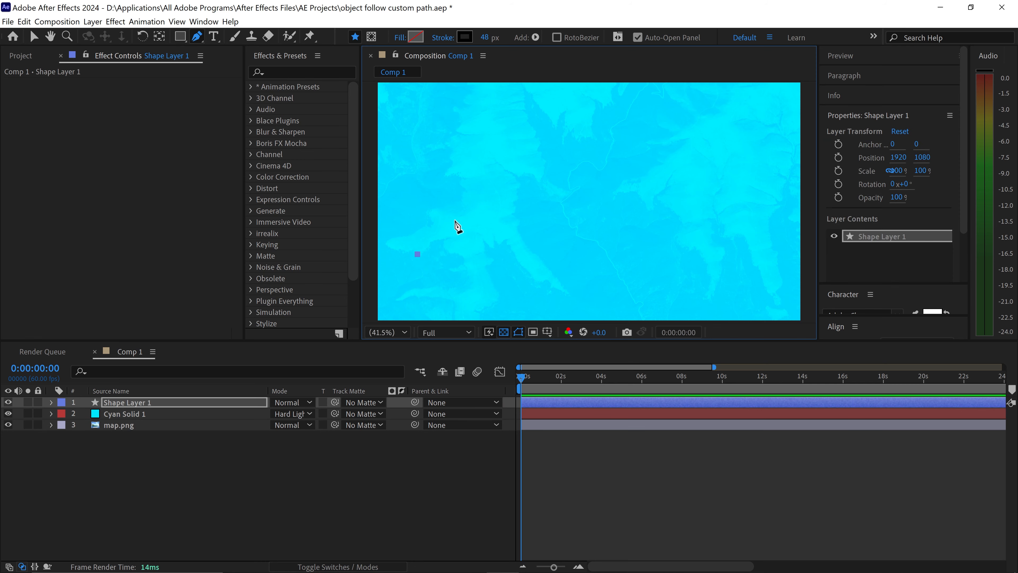
pyautogui.moveTo(748, 188)
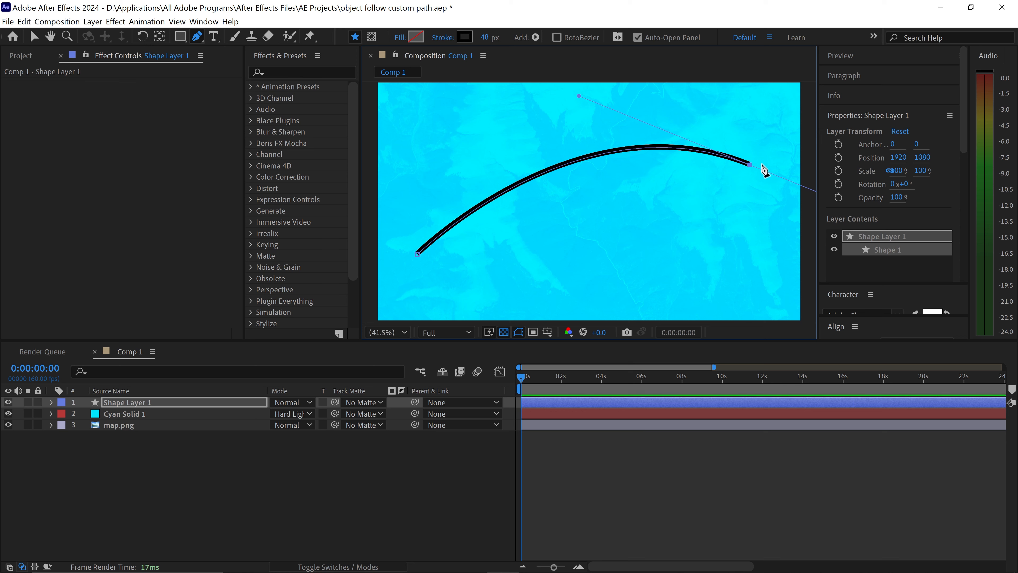
pyautogui.moveTo(691, 205)
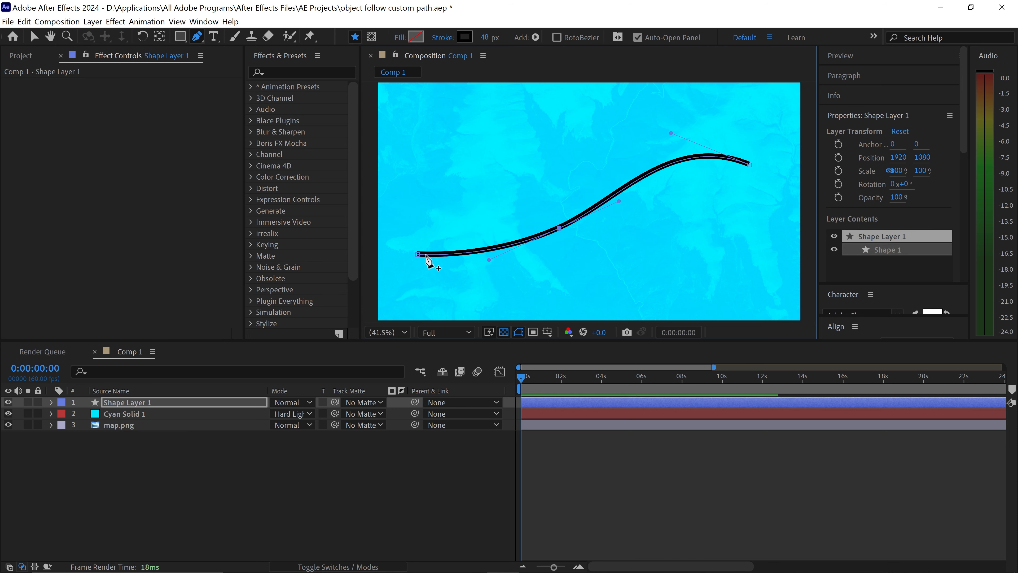
pyautogui.moveTo(747, 163)
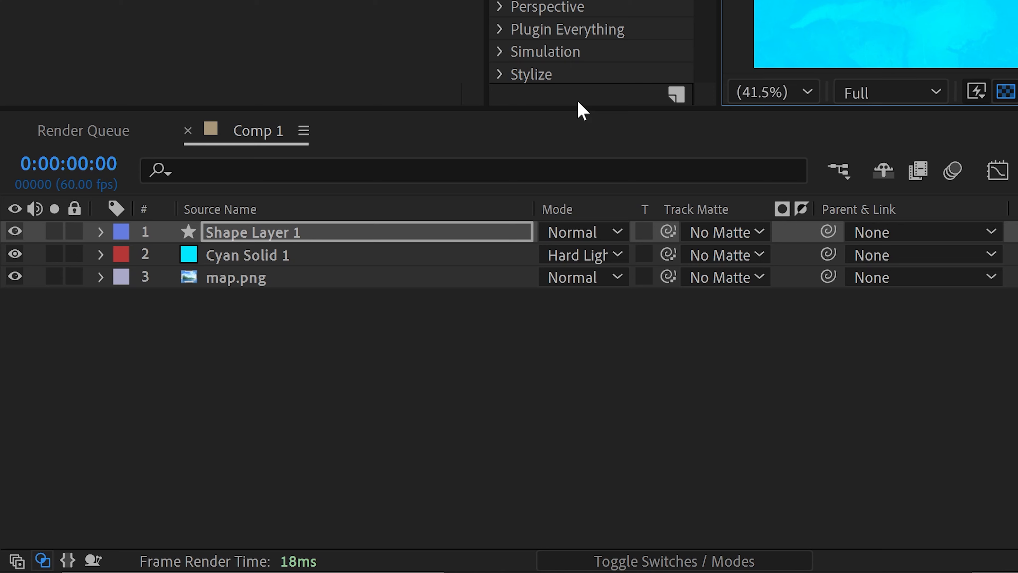
# Add Dashes to Shape Layer 1's Stroke 1 and lengthen the dash value.
pyautogui.click(101, 232)
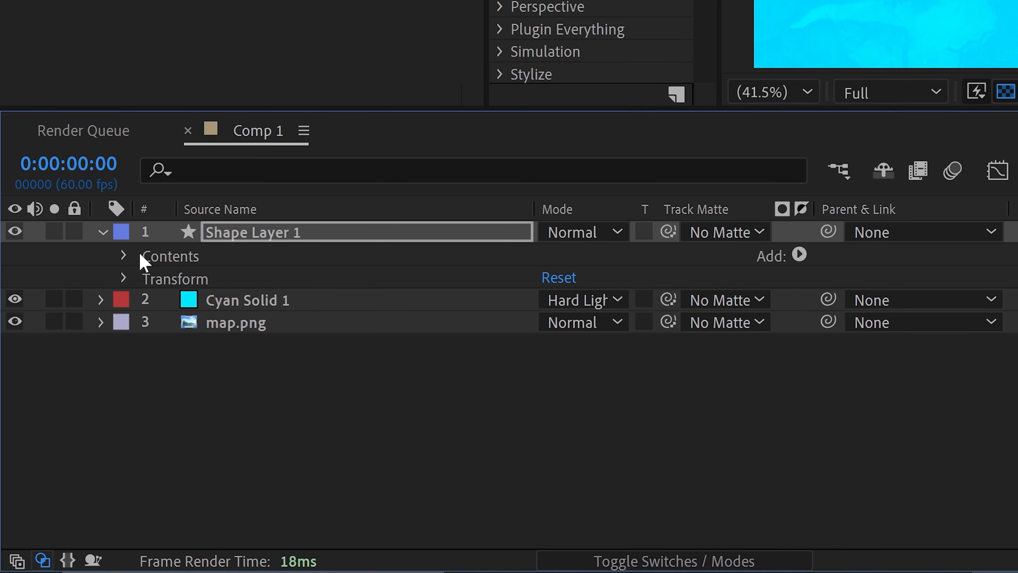
pyautogui.click(124, 255)
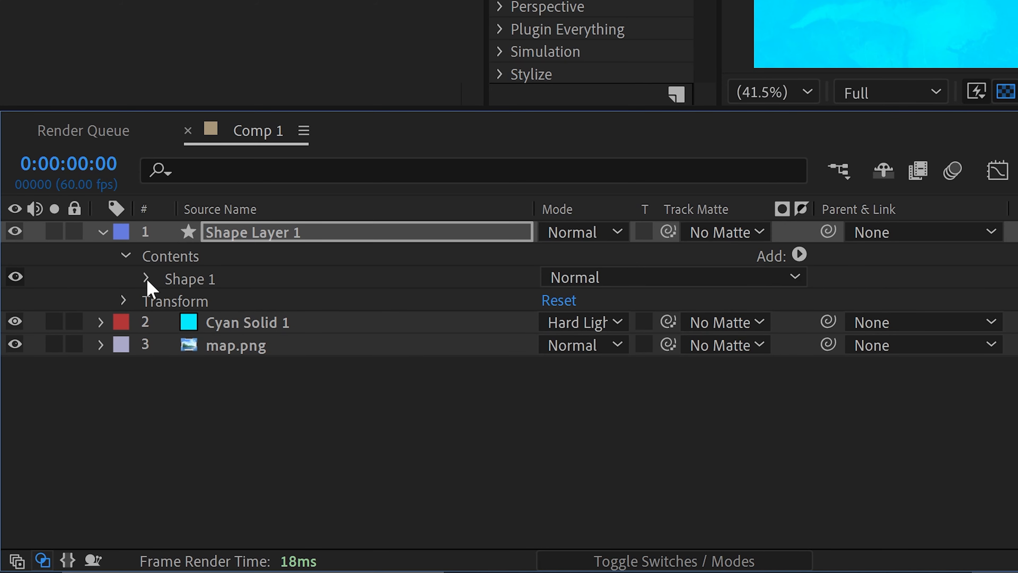
pyautogui.click(124, 278)
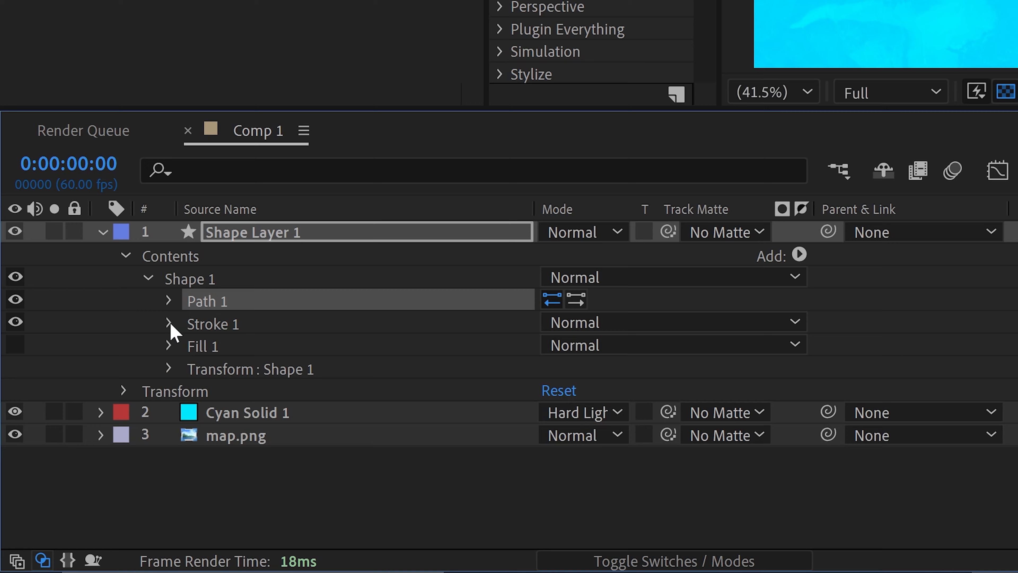
pyautogui.click(168, 324)
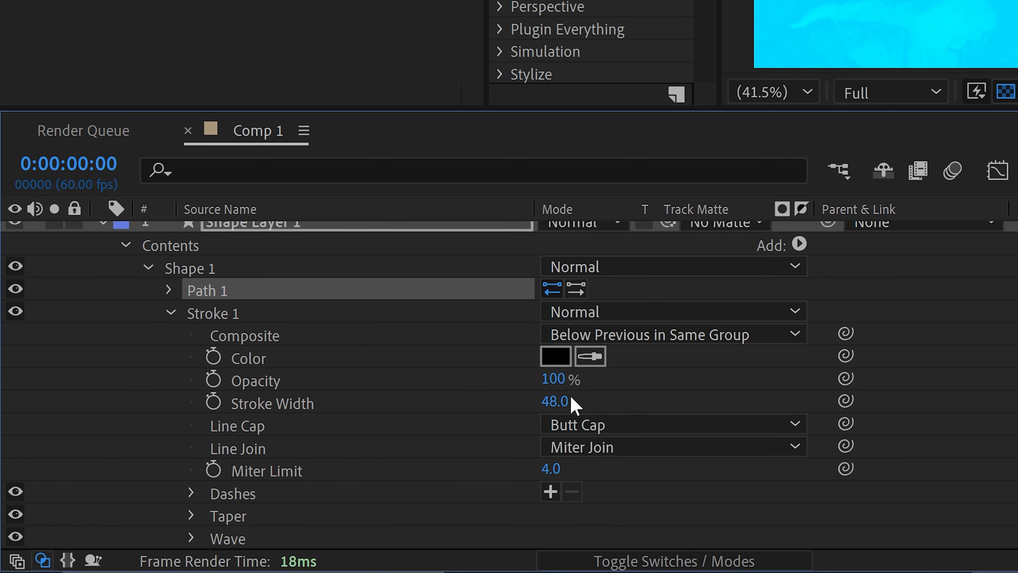
pyautogui.scroll(-3)
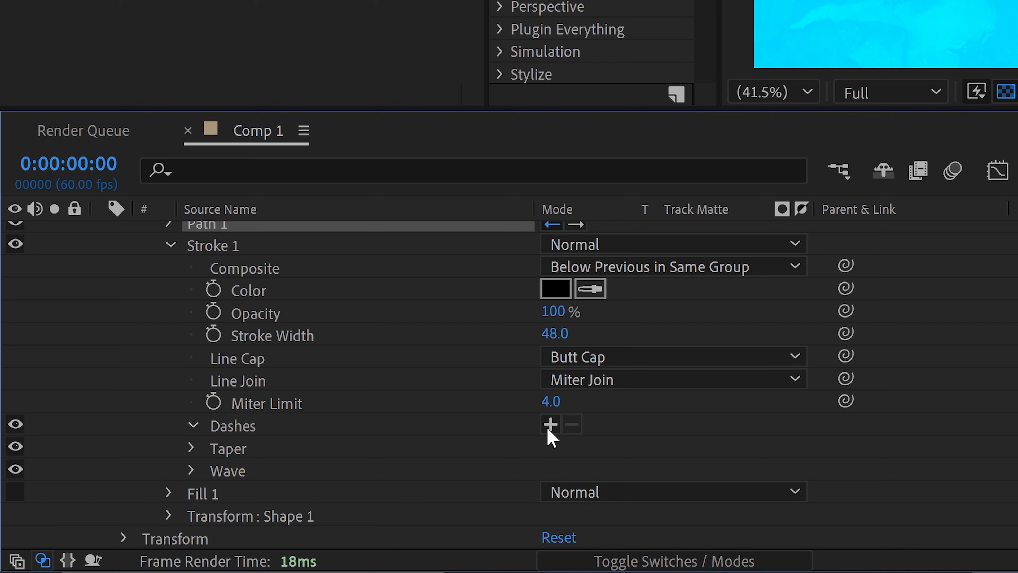
pyautogui.click(550, 423)
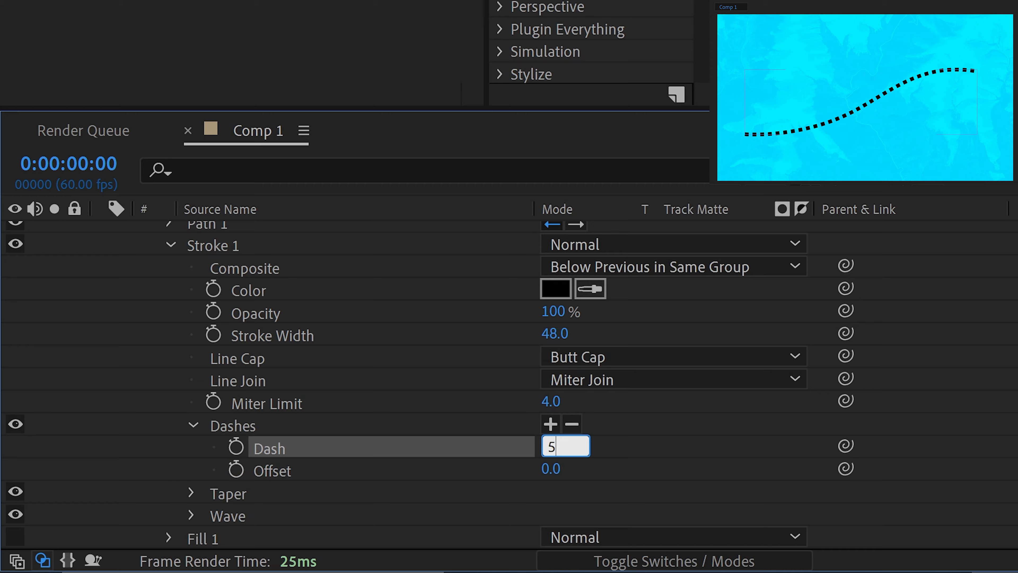
pyautogui.write('50')
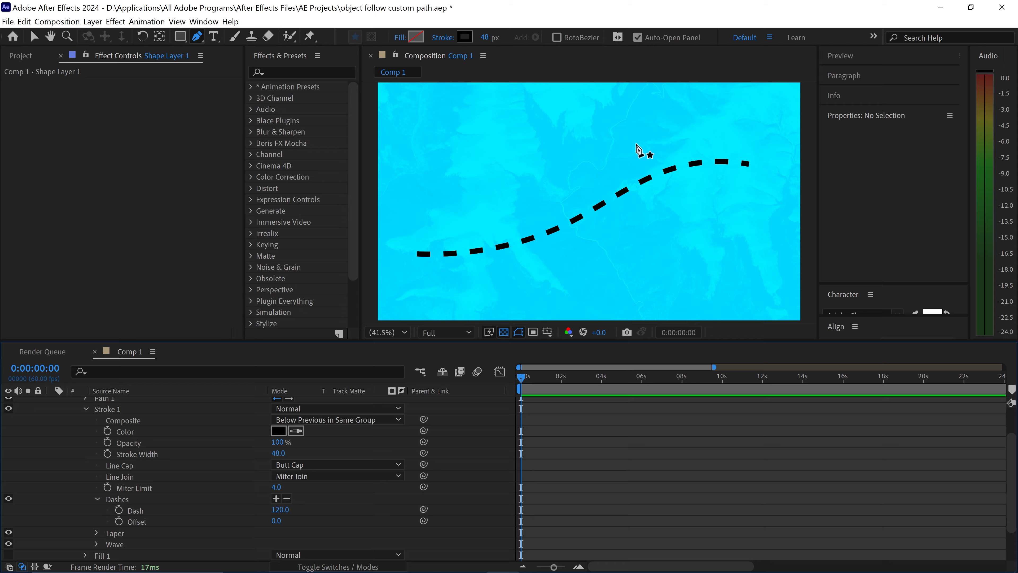
pyautogui.moveTo(423, 267)
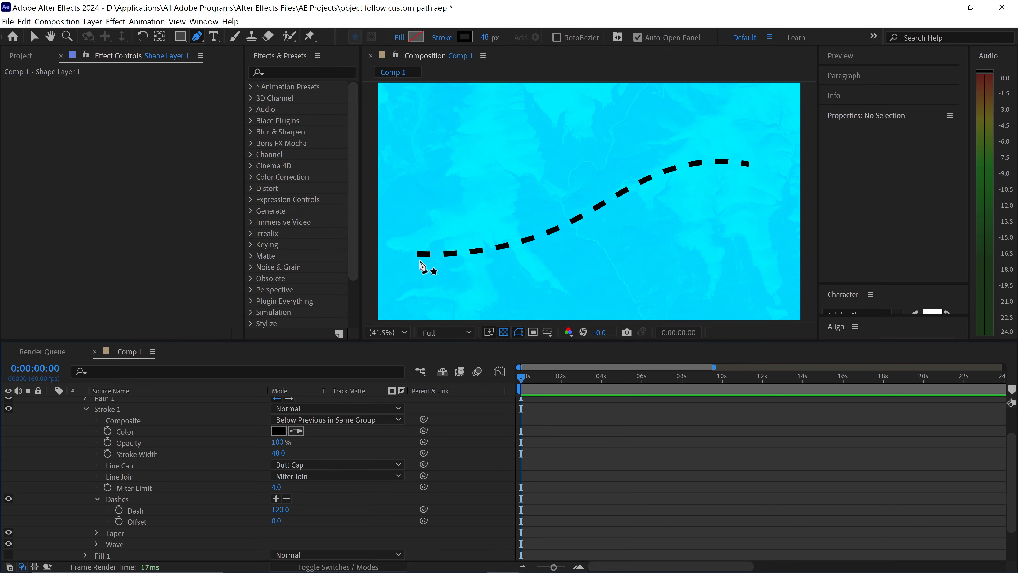
pyautogui.moveTo(729, 162)
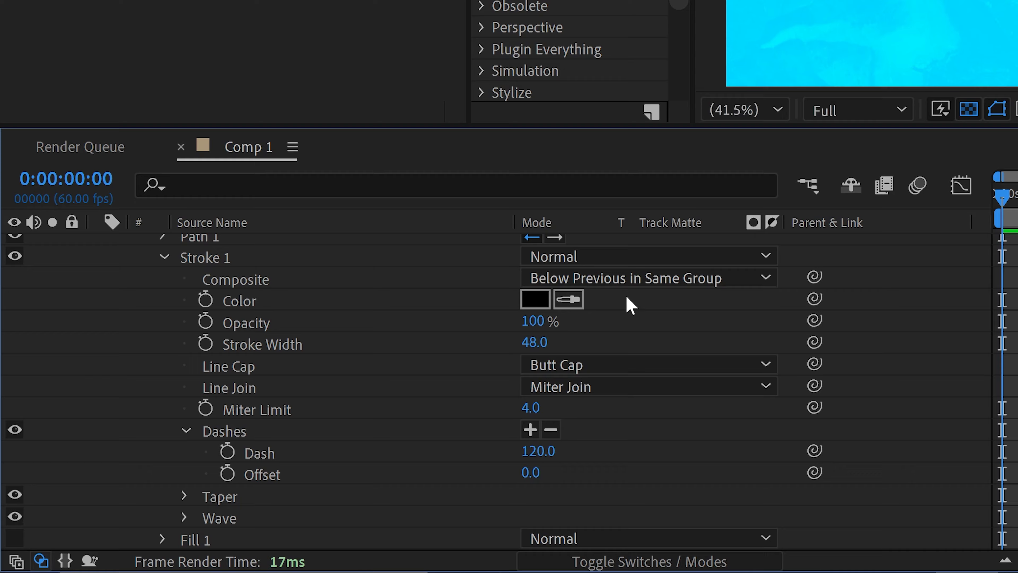
# Add a Trim Paths 1 operation to the shape layer and reveal its settings.
pyautogui.scroll(3)
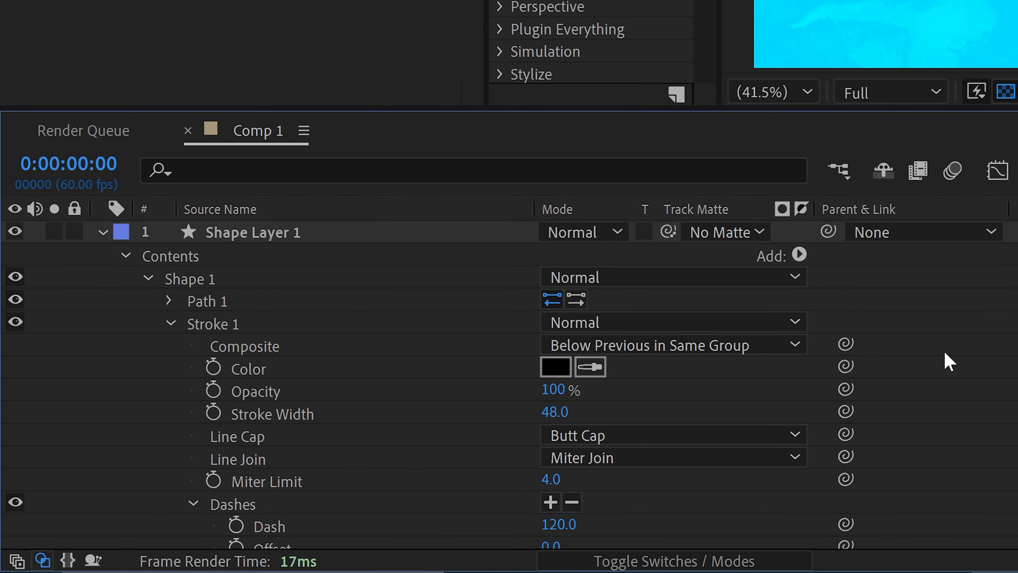
pyautogui.click(800, 253)
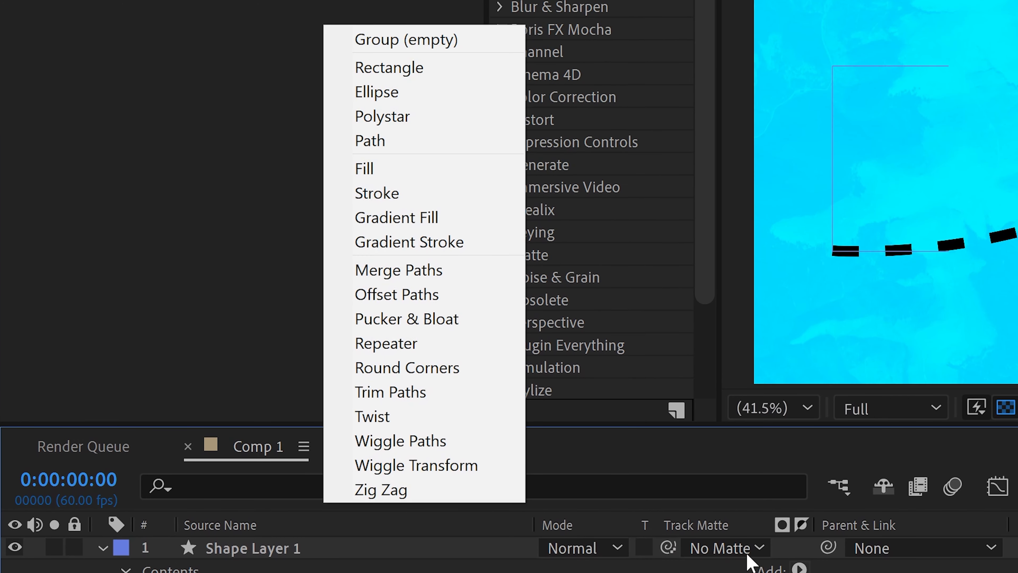
pyautogui.moveTo(416, 391)
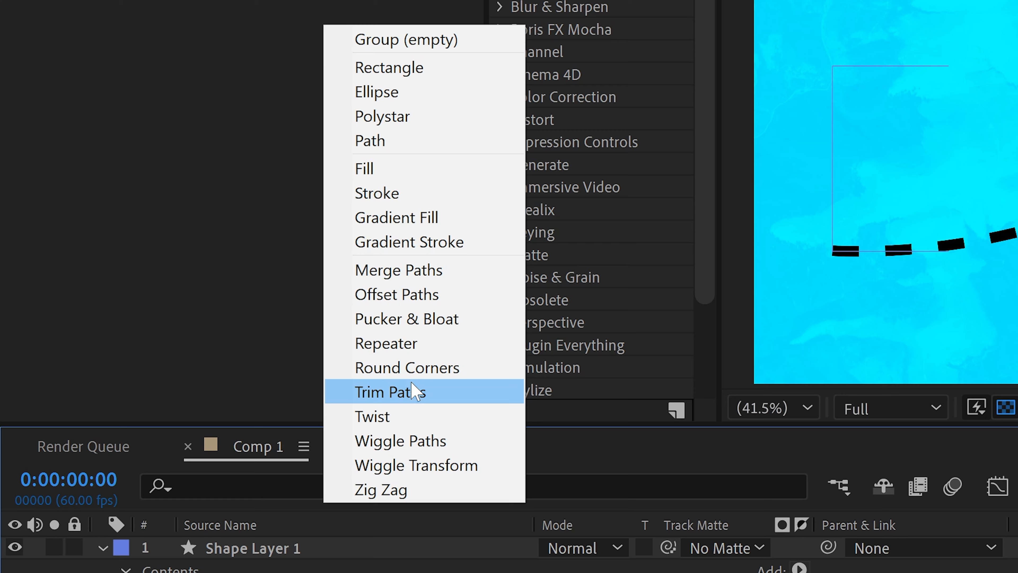
pyautogui.click(390, 391)
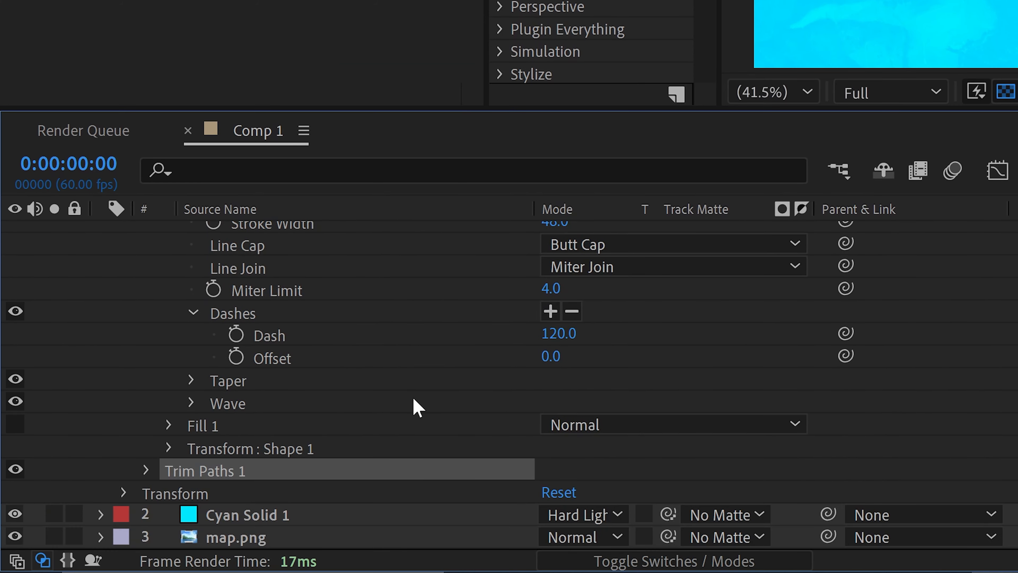
pyautogui.click(146, 470)
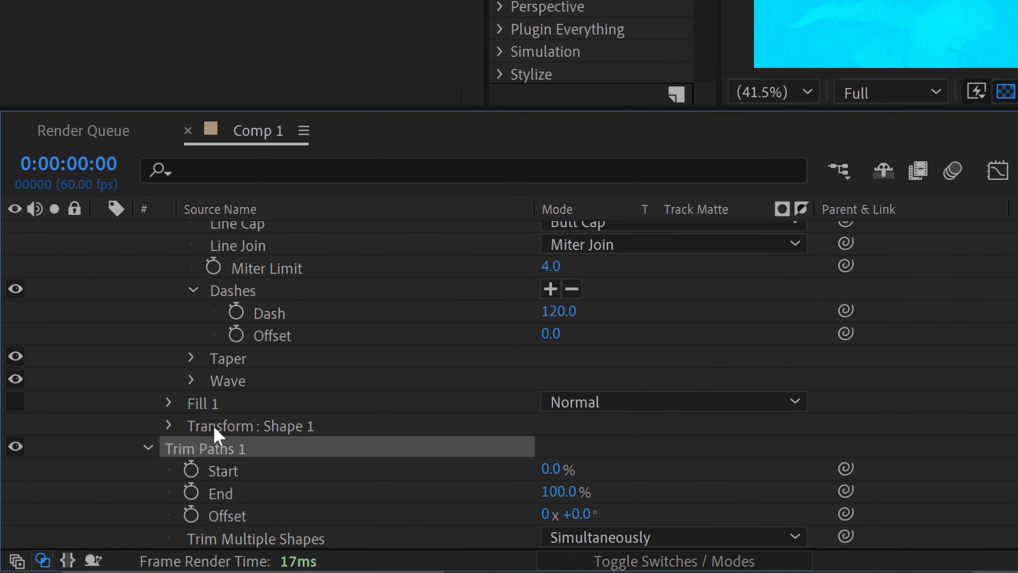
pyautogui.scroll(-3)
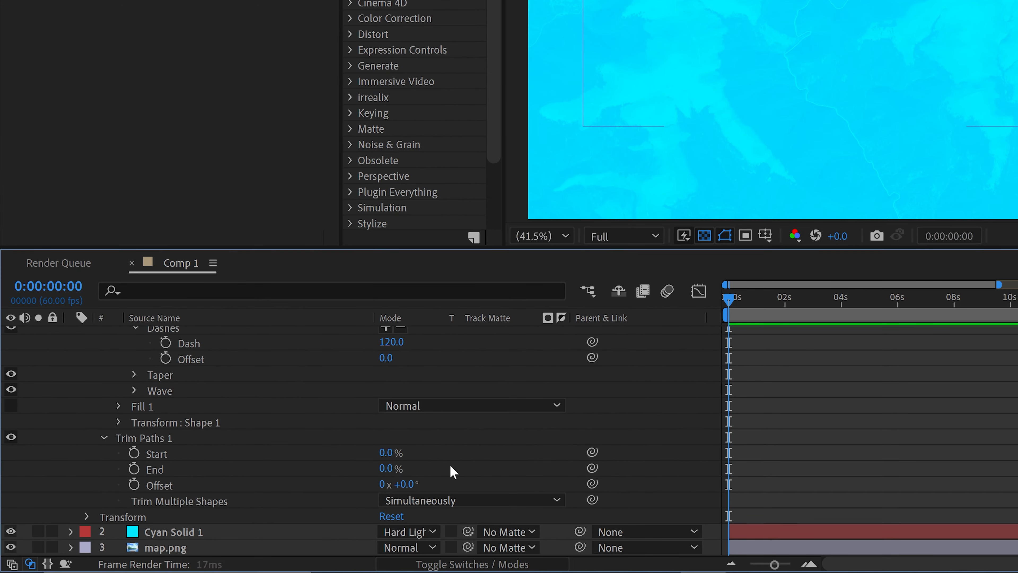
# Keyframe Trim Paths End from 0% to 100% so the dashed line draws itself on, then preview.
pyautogui.click(134, 469)
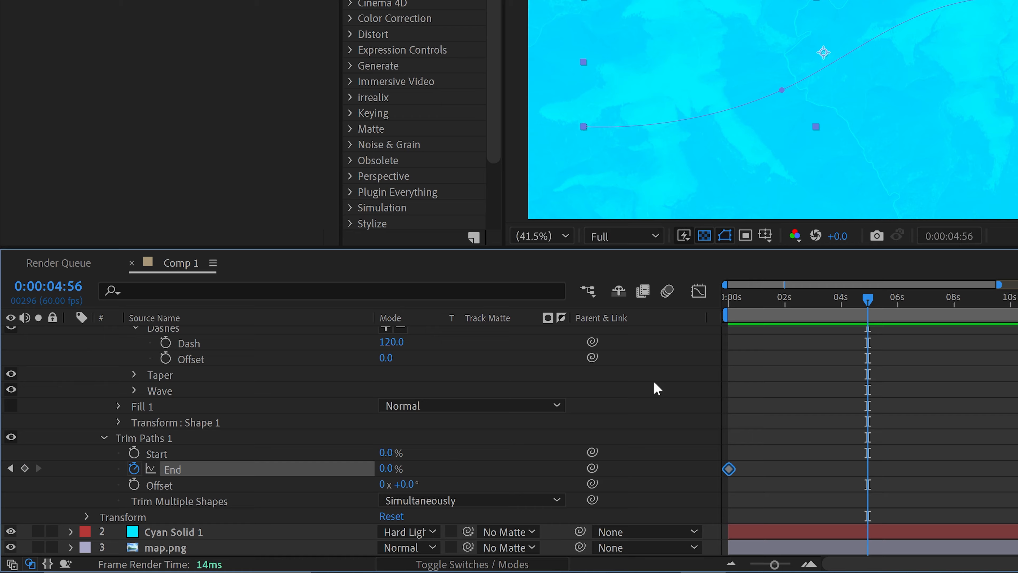
pyautogui.doubleClick(390, 468)
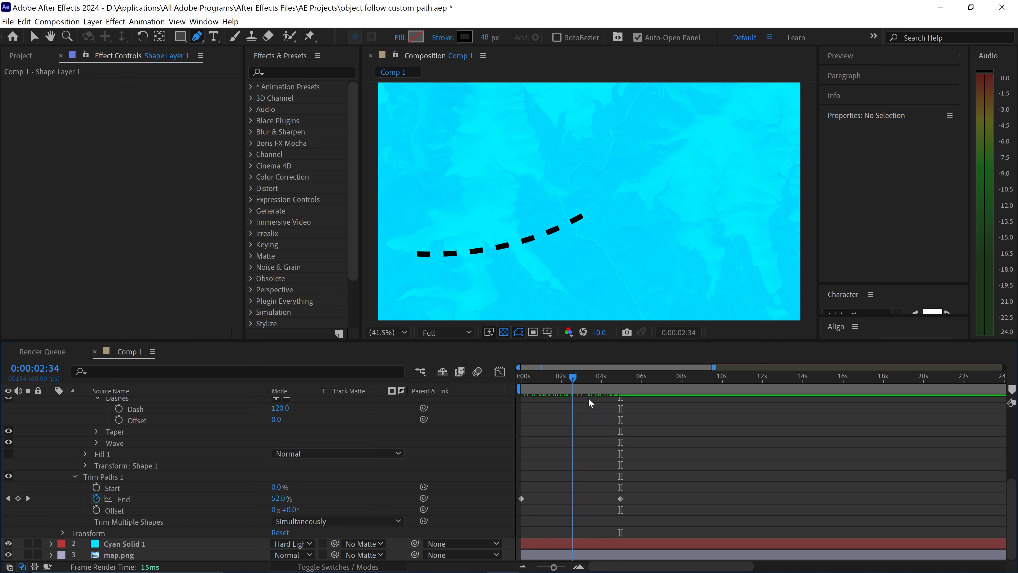
pyautogui.click(519, 375)
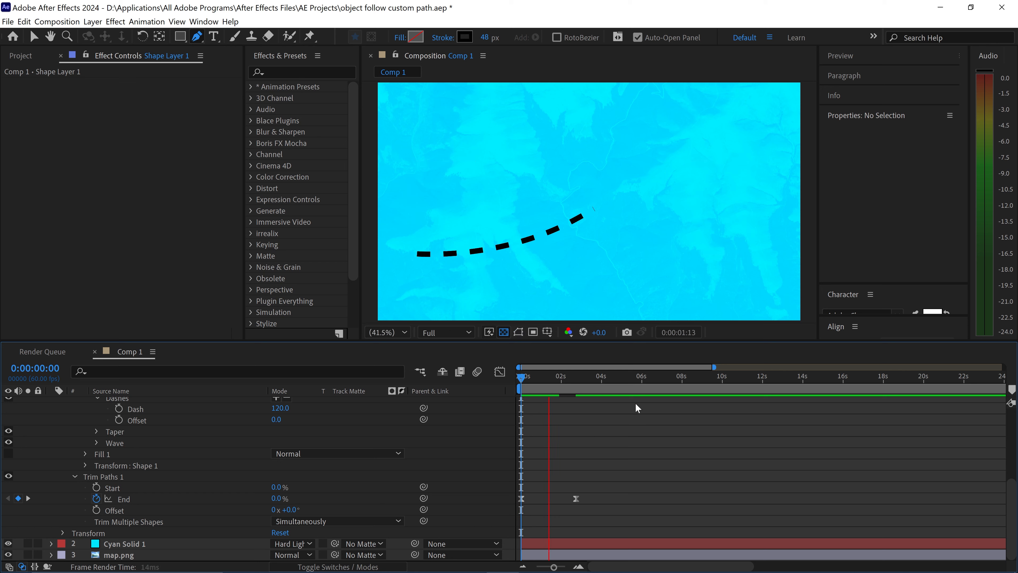
pyautogui.click(520, 375)
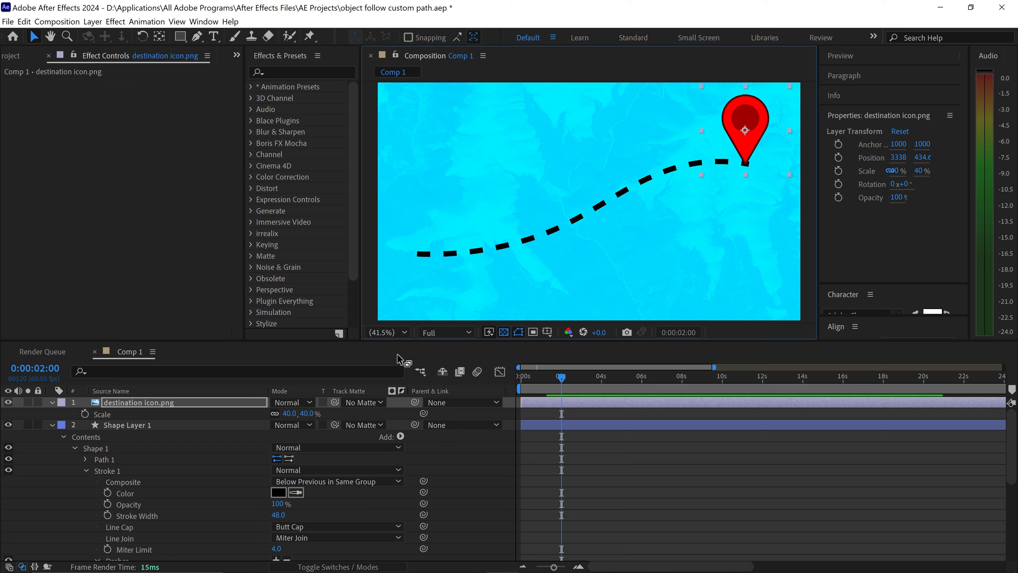
pyautogui.moveTo(180, 36)
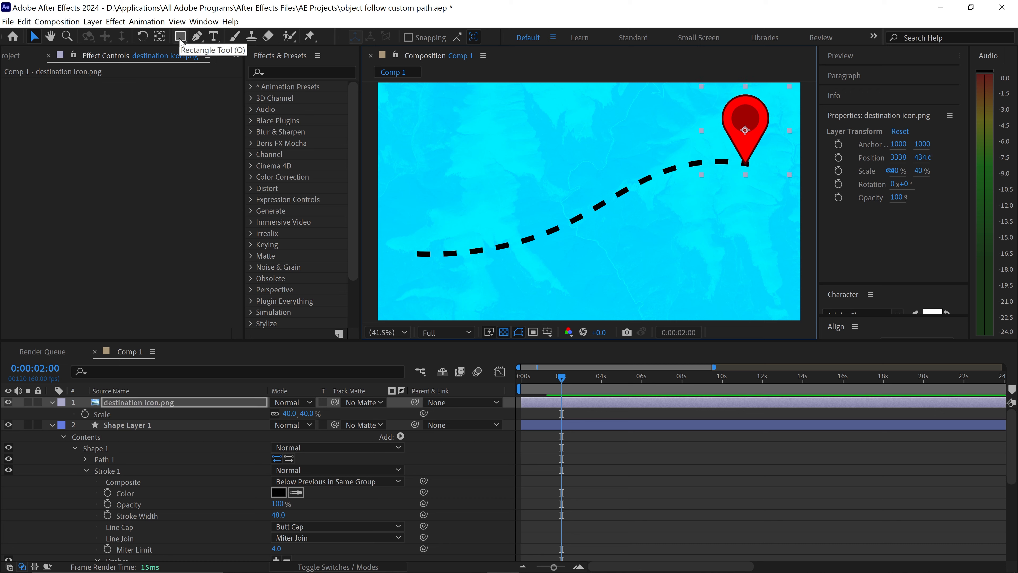
# With the Ellipse tool's circle layer, set its fill colour to white (FFFFFF).
pyautogui.click(181, 36)
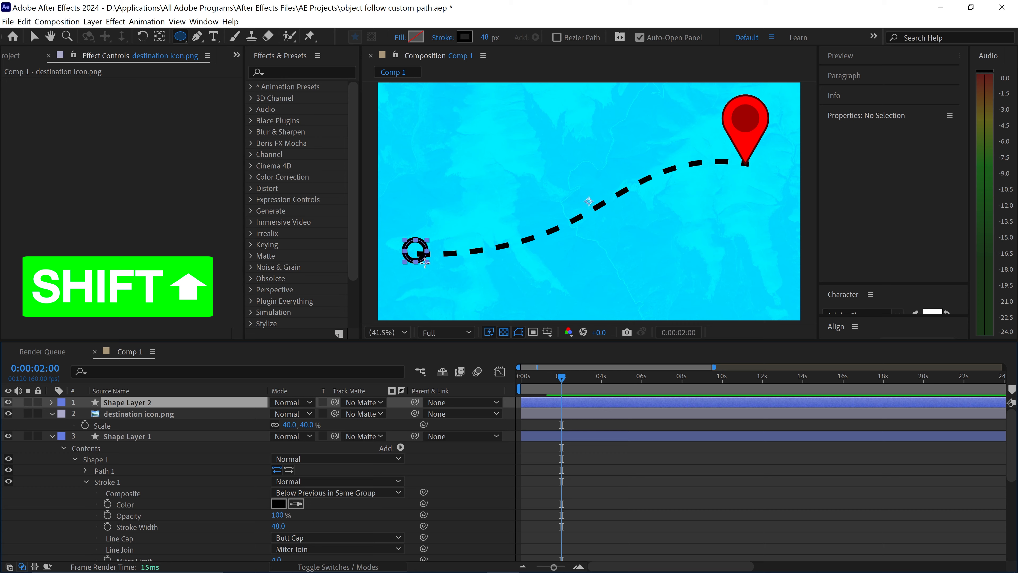
pyautogui.click(128, 402)
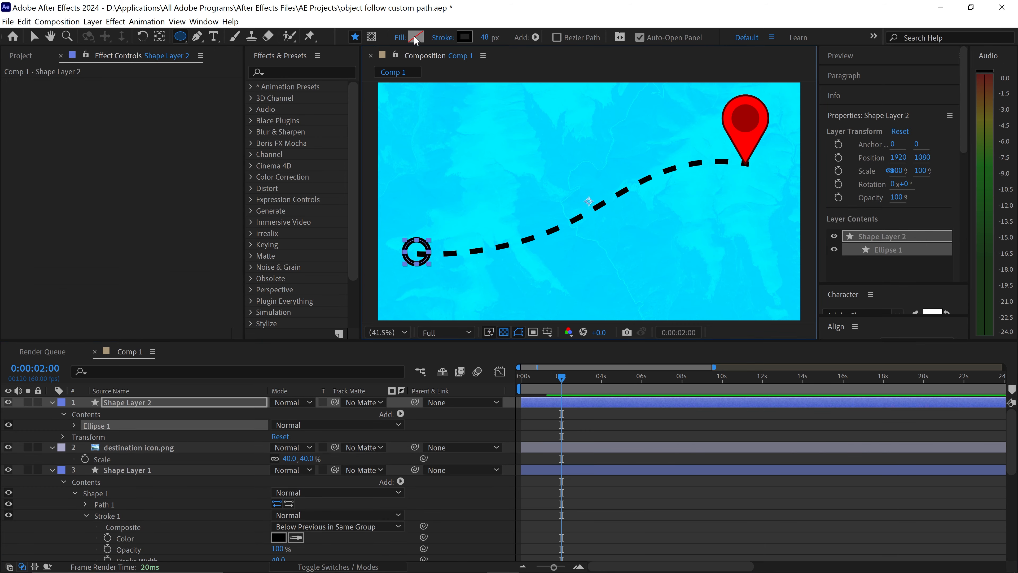
pyautogui.click(414, 38)
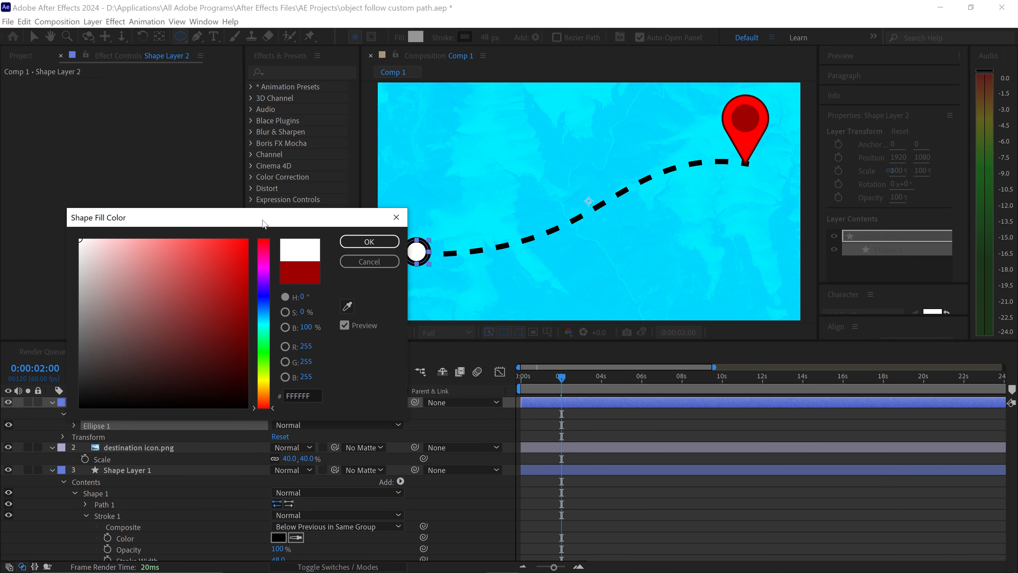
pyautogui.click(369, 241)
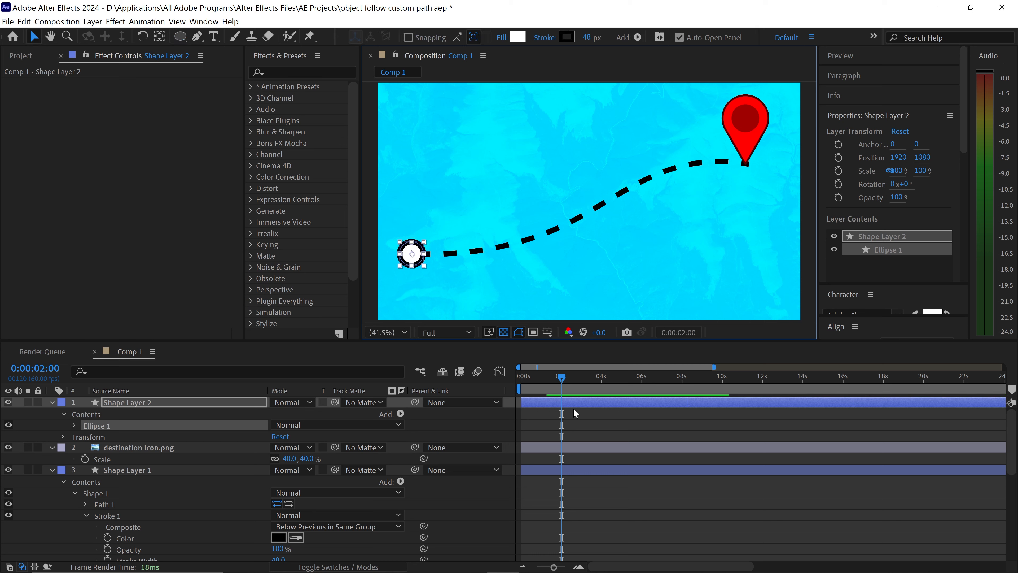
pyautogui.click(677, 124)
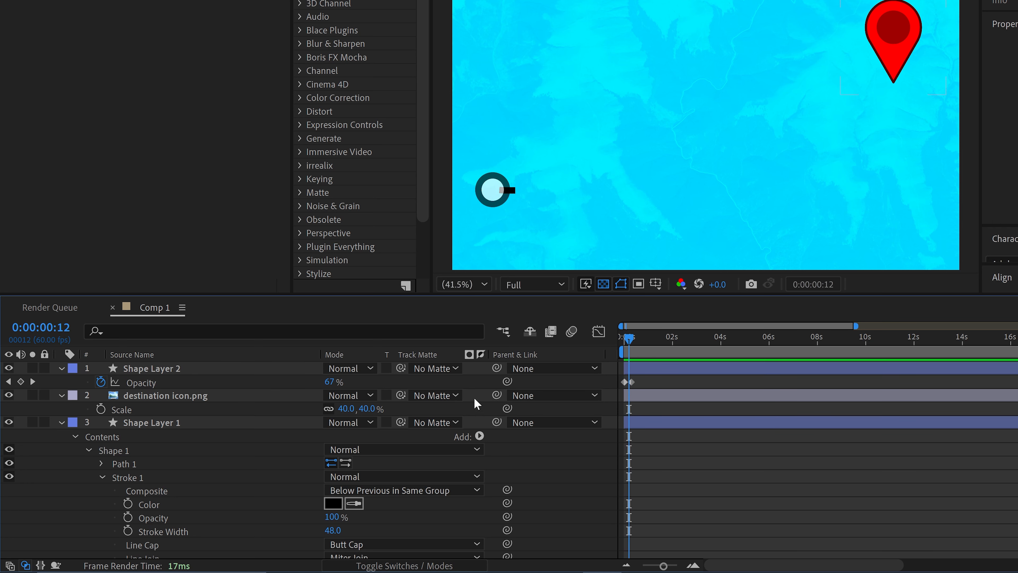
# Keyframe the destination pin's Opacity from 0% to 100% for a fade-in and check a later frame.
pyautogui.click(151, 422)
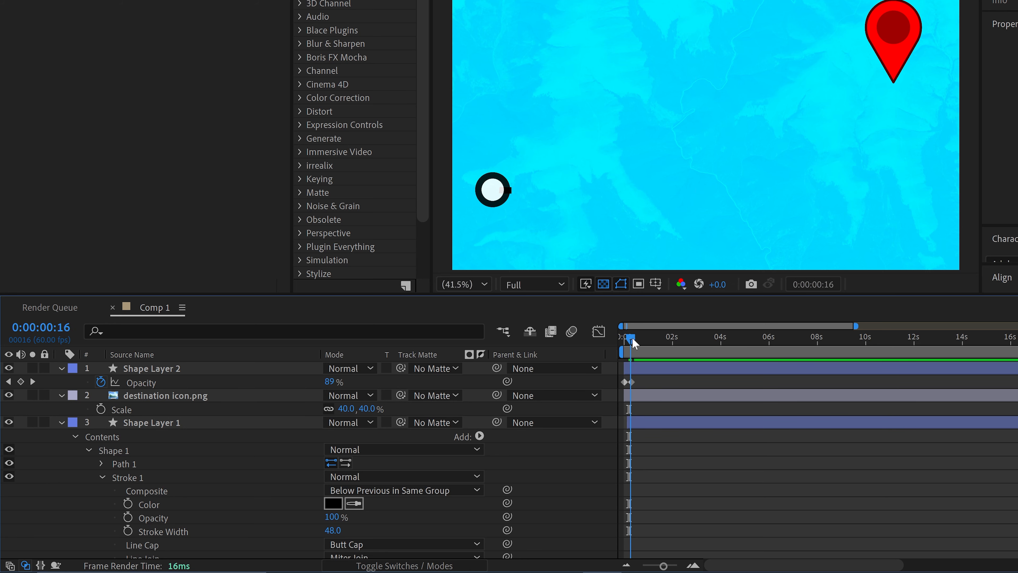
pyautogui.click(662, 338)
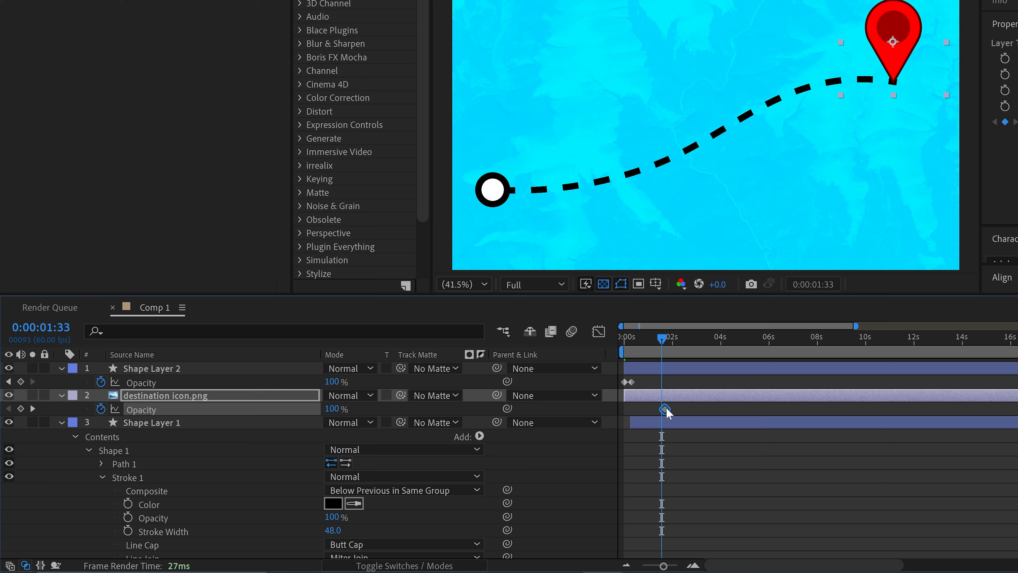
pyautogui.doubleClick(335, 409)
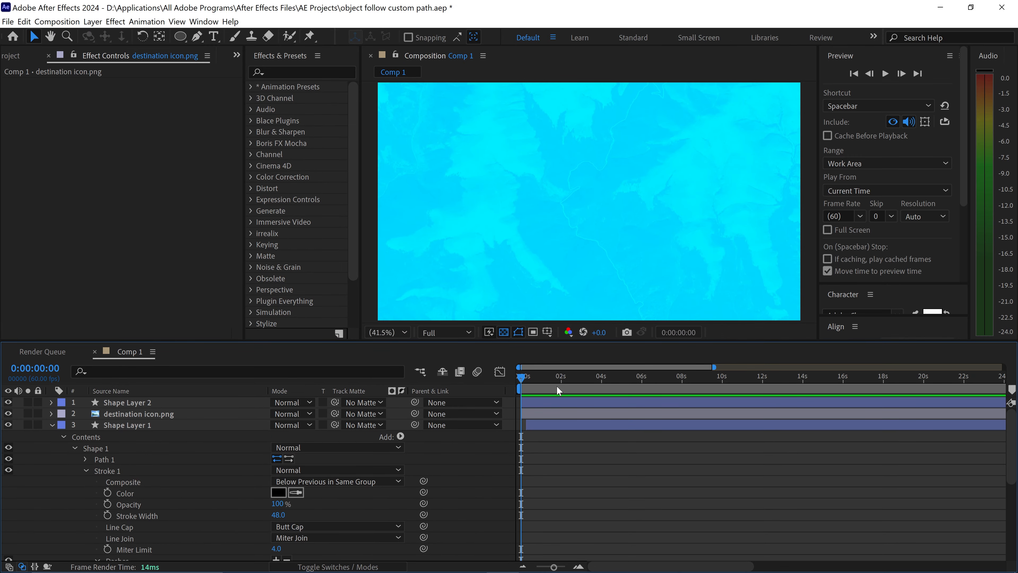
pyautogui.moveTo(538, 265)
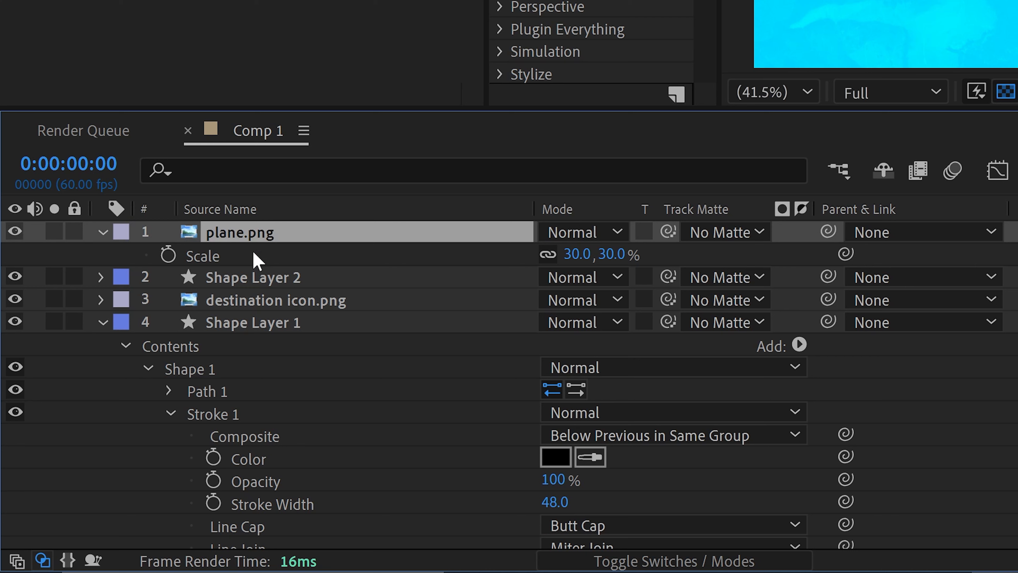
# Expand Shape Layer 1's contents beneath the 30%-scaled plane layer.
pyautogui.click(100, 231)
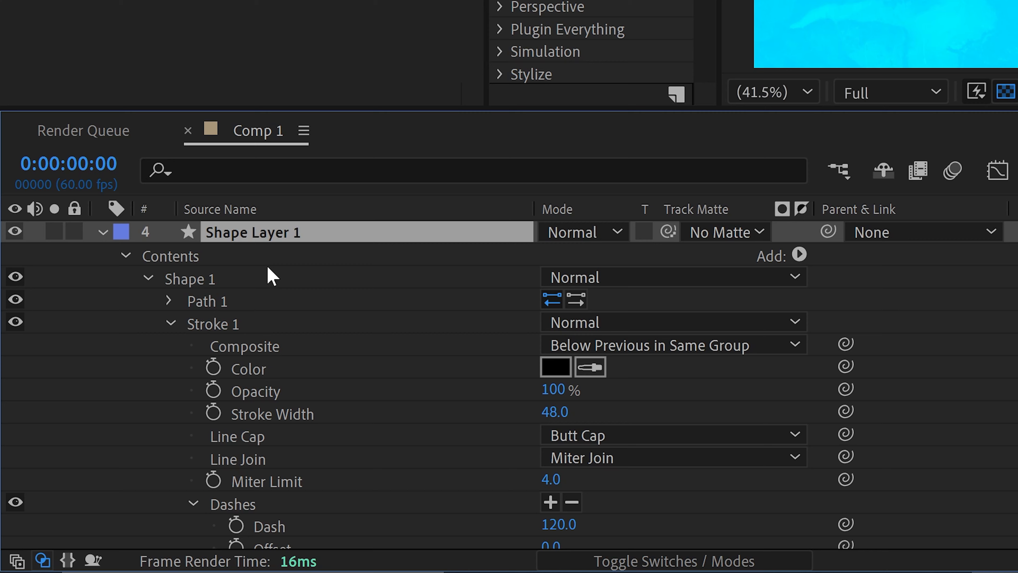
# Copy Shape Layer 1's Path and paste it into plane.png's Position as motion keyframes.
pyautogui.click(168, 301)
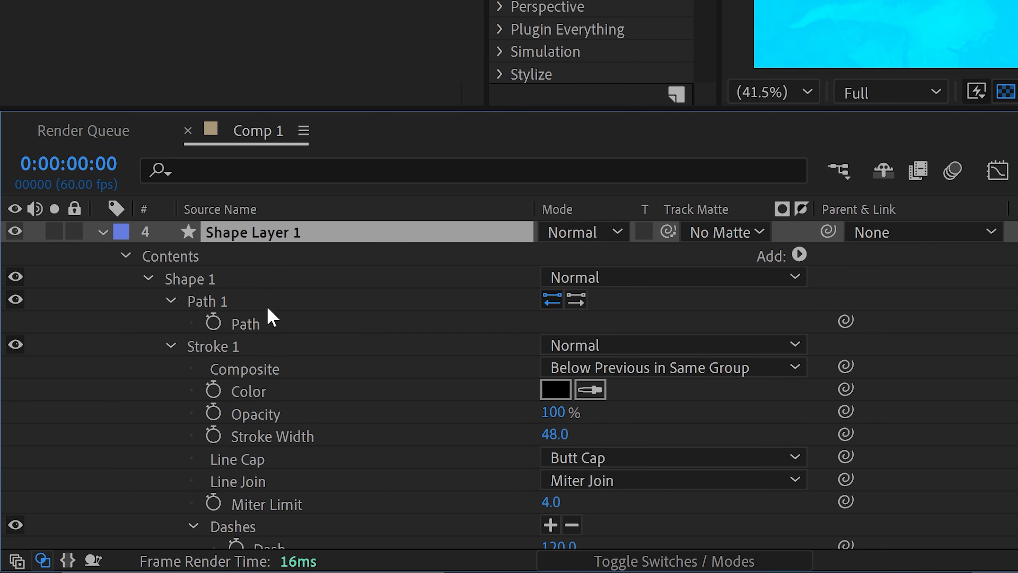
pyautogui.press('ctrl+c')
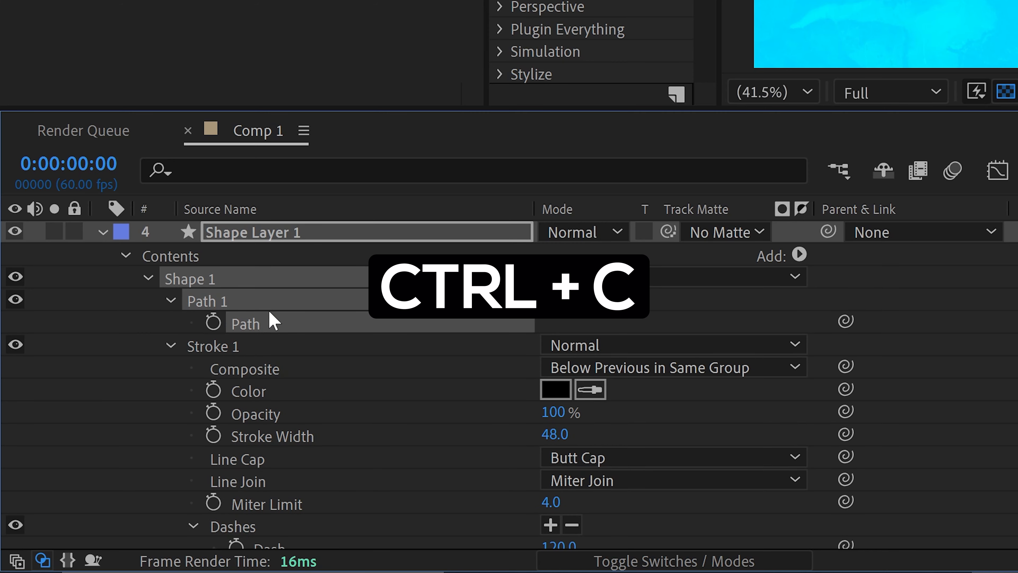
pyautogui.press('ctrl+c')
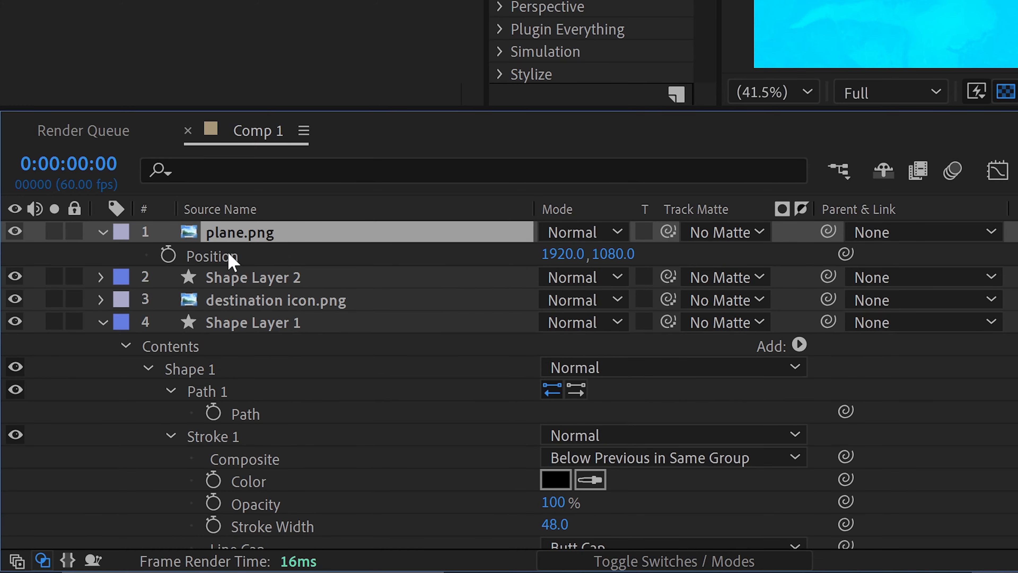
pyautogui.press('ctrl+v')
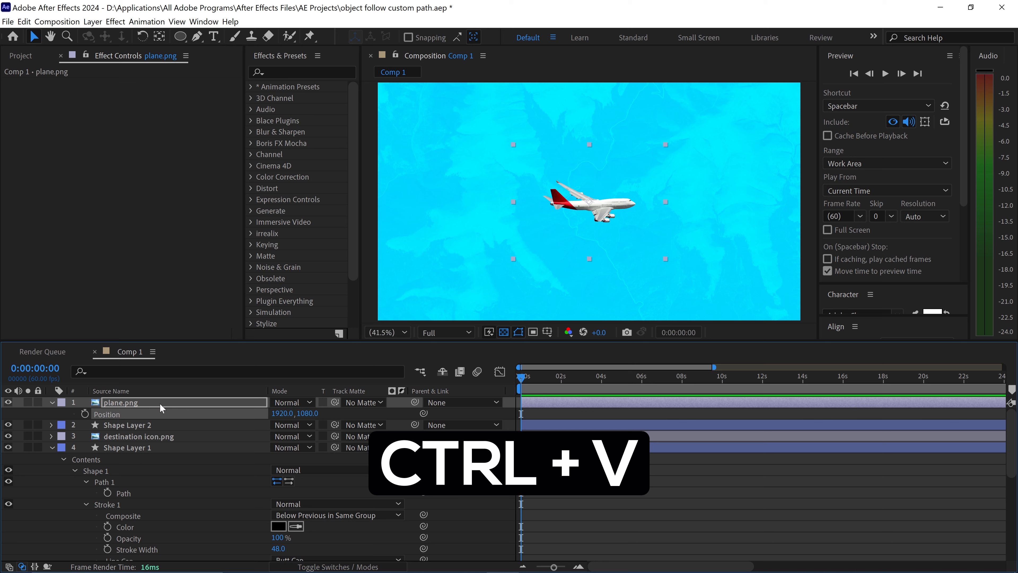
pyautogui.press('Ctrl+V')
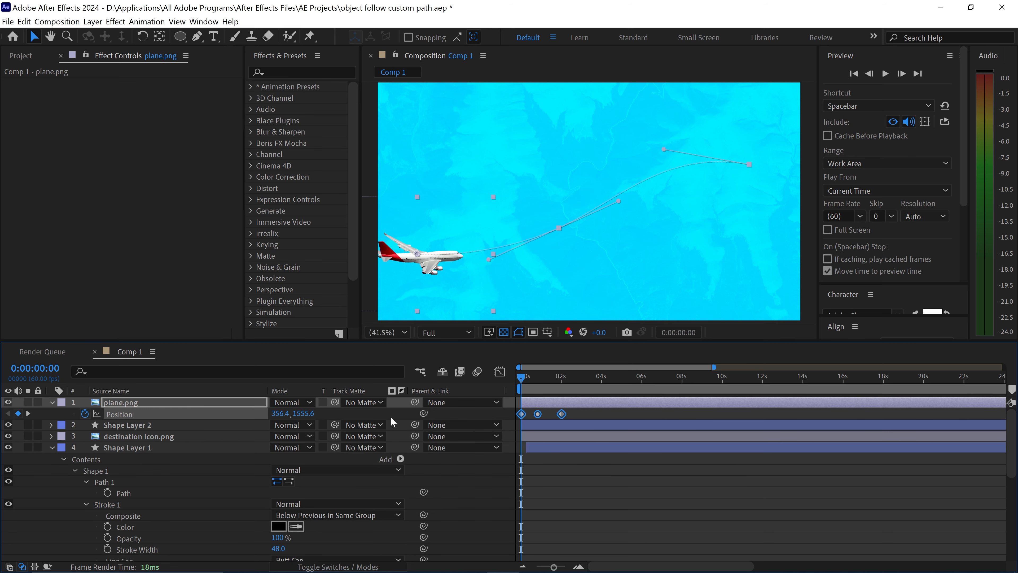
pyautogui.moveTo(457, 291)
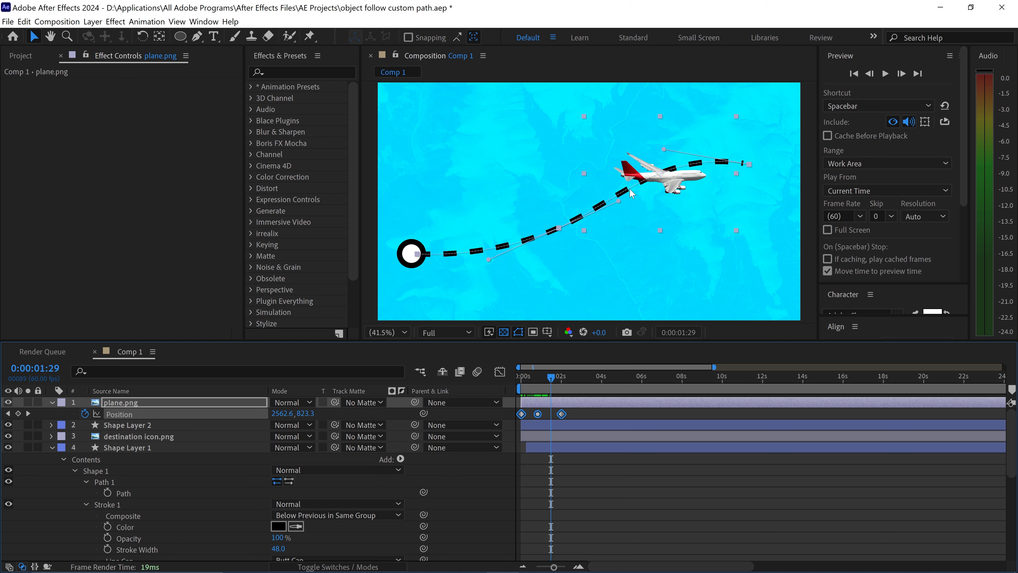
pyautogui.moveTo(552, 382)
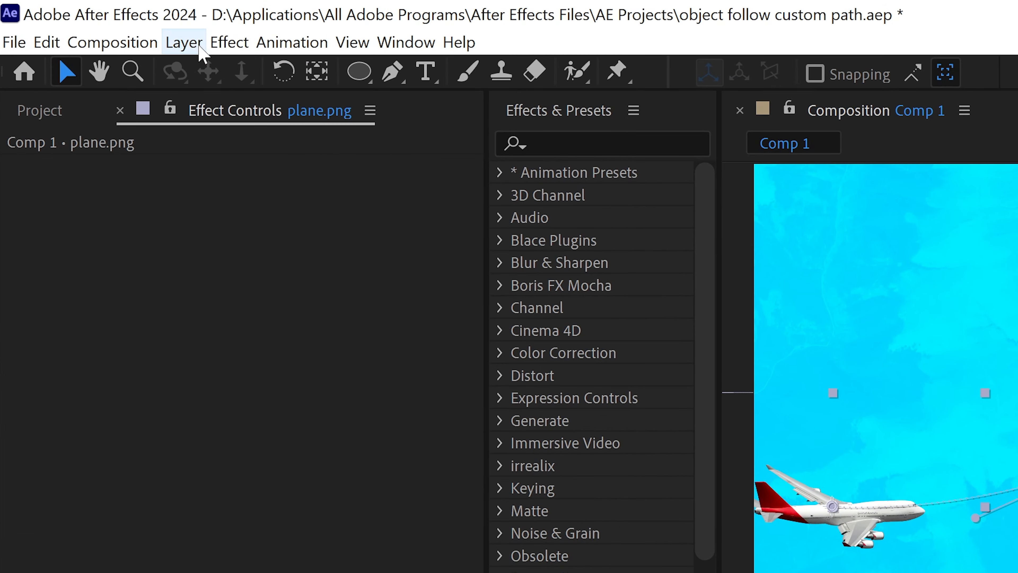
# Set the plane's Auto-Orient to Orient Along Path via Layer > Transform.
pyautogui.click(184, 42)
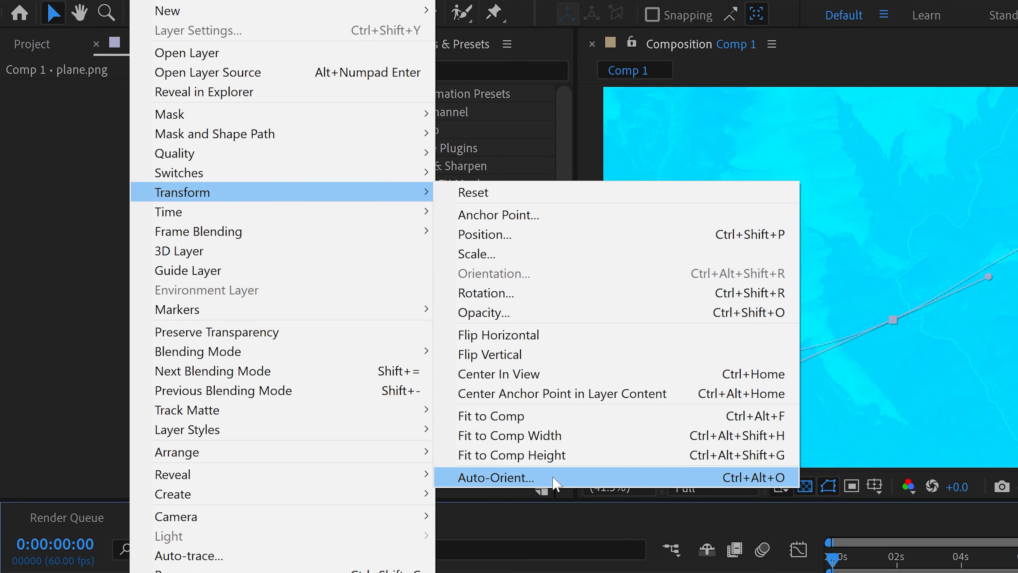
pyautogui.click(494, 477)
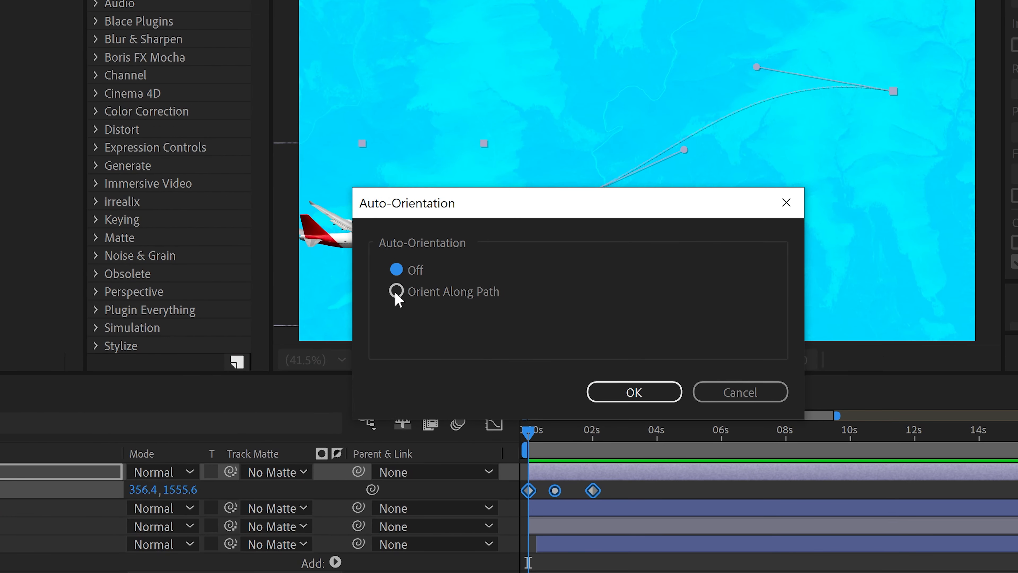
pyautogui.click(397, 291)
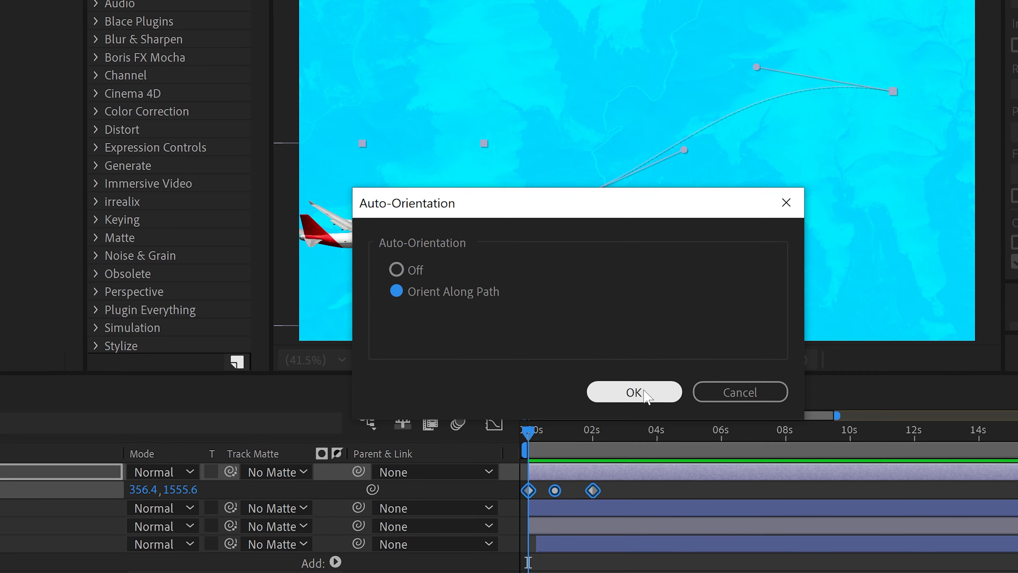
pyautogui.click(633, 392)
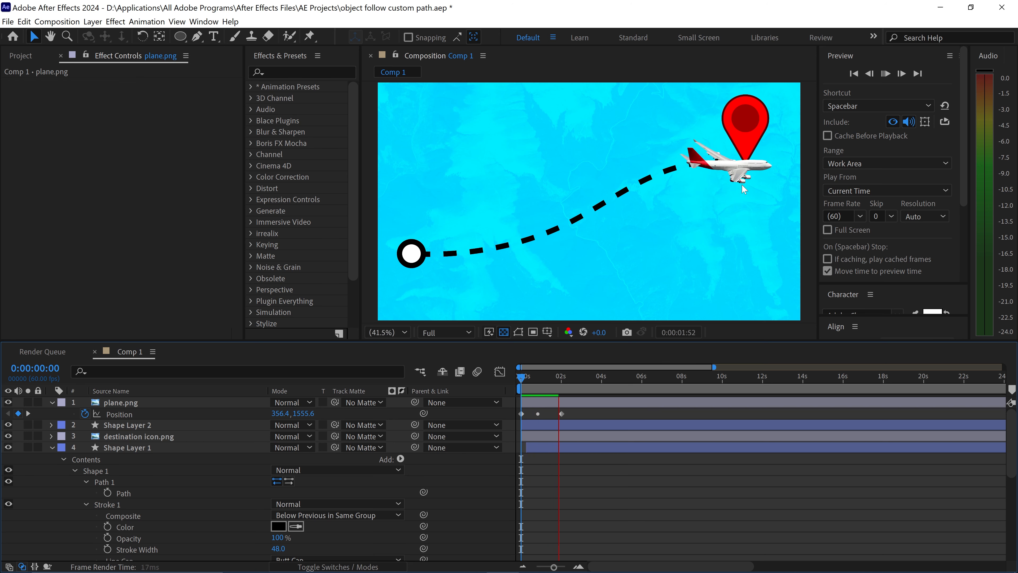
# Keyframe plane.png Opacity for a fade-in and Scale near 2s to shrink it to 0 at the pin.
pyautogui.click(574, 376)
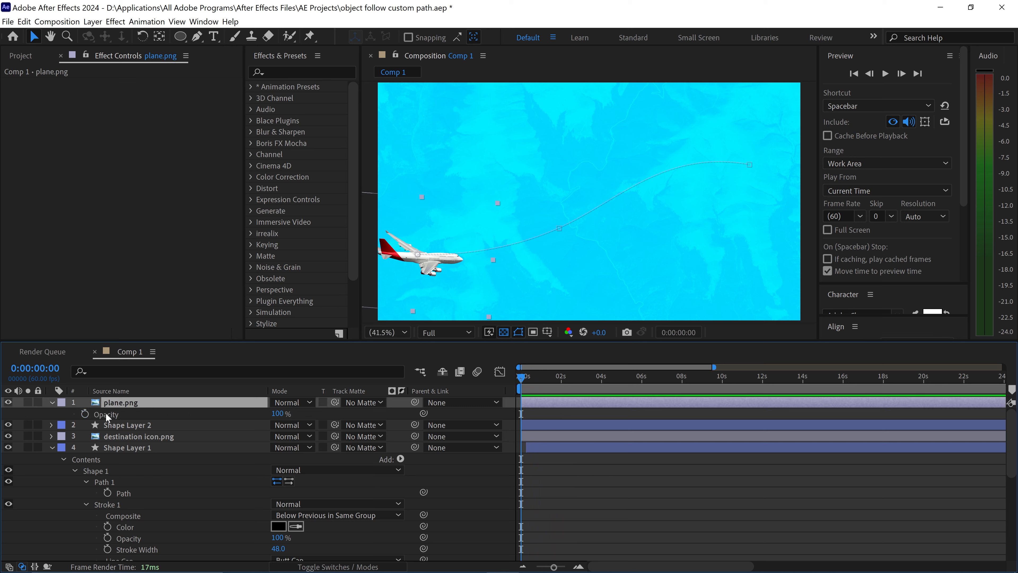
pyautogui.click(85, 414)
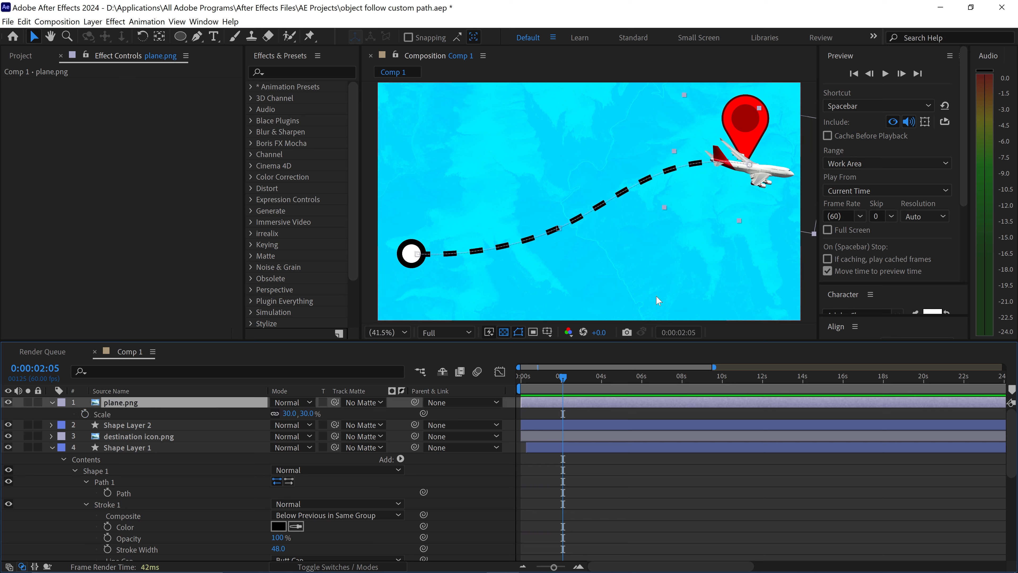
pyautogui.click(85, 413)
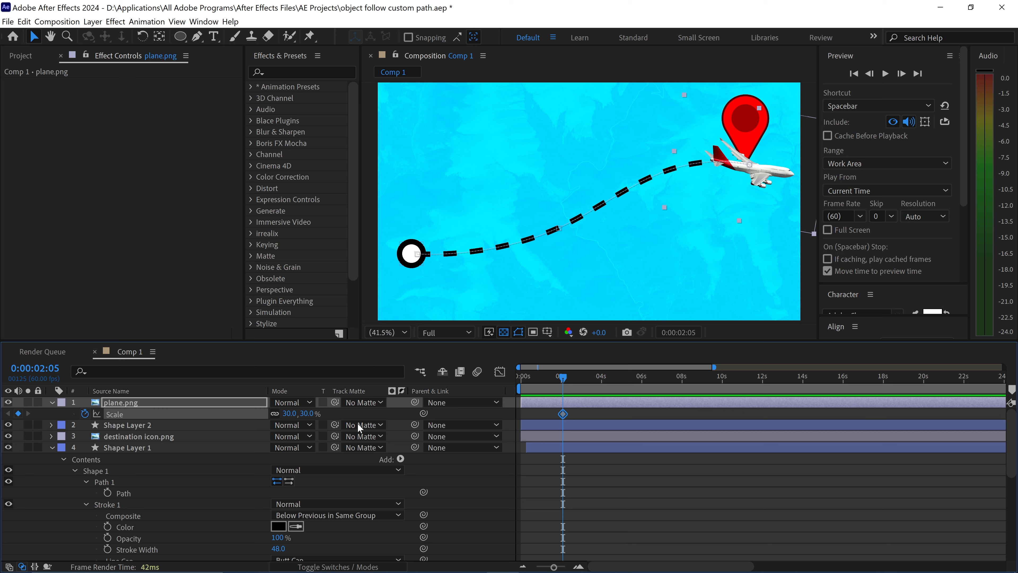
pyautogui.click(569, 376)
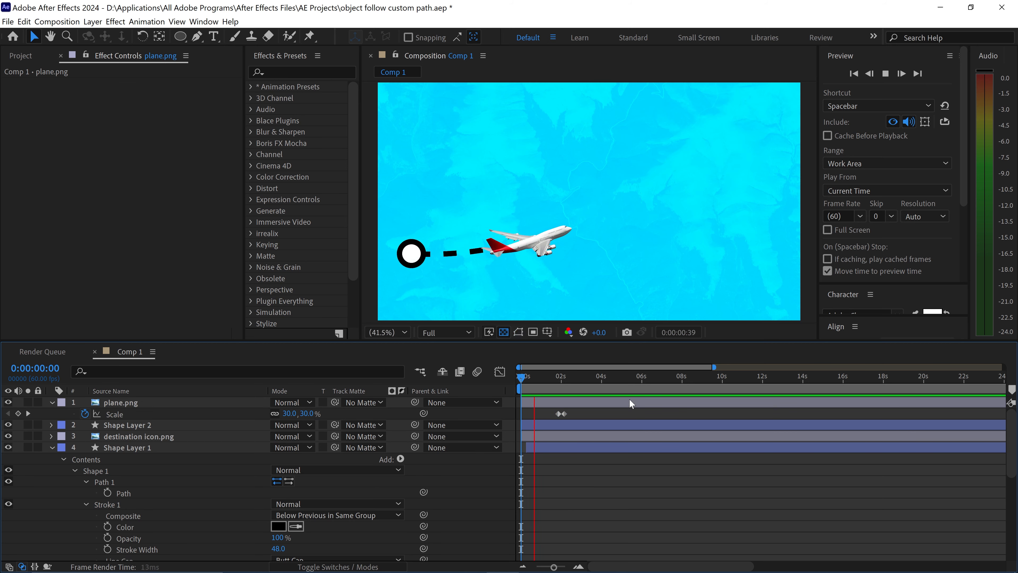
# Shift the plane.png layer slightly later in the timeline, its Scale keyframes moving with it.
pyautogui.click(565, 376)
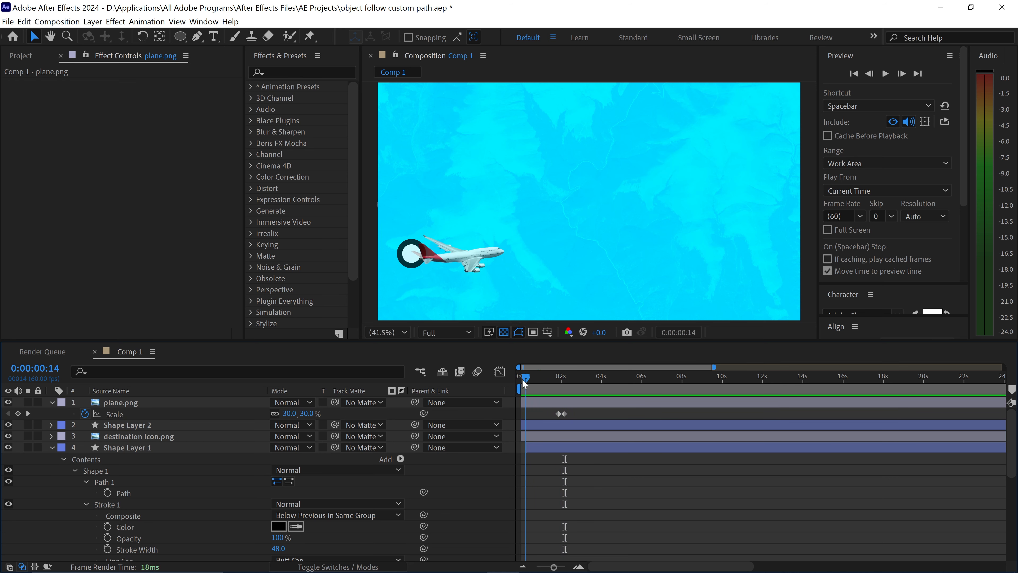
pyautogui.click(121, 402)
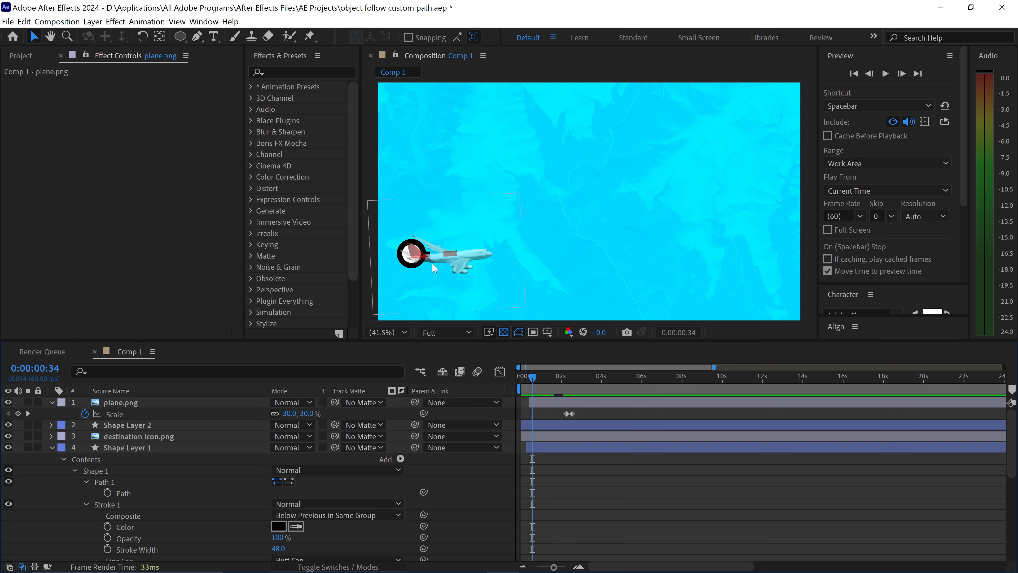
pyautogui.moveTo(544, 404)
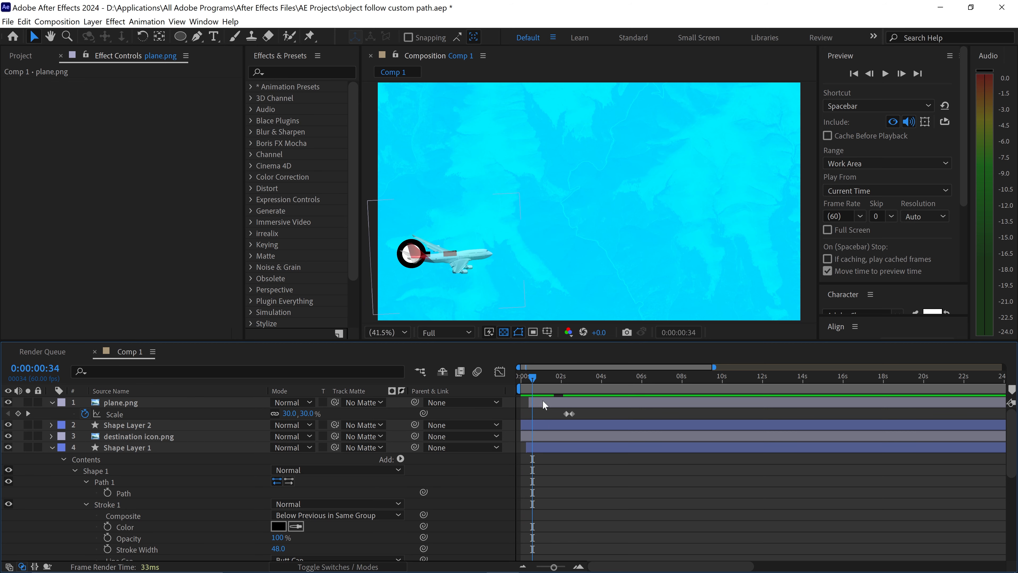
pyautogui.click(530, 376)
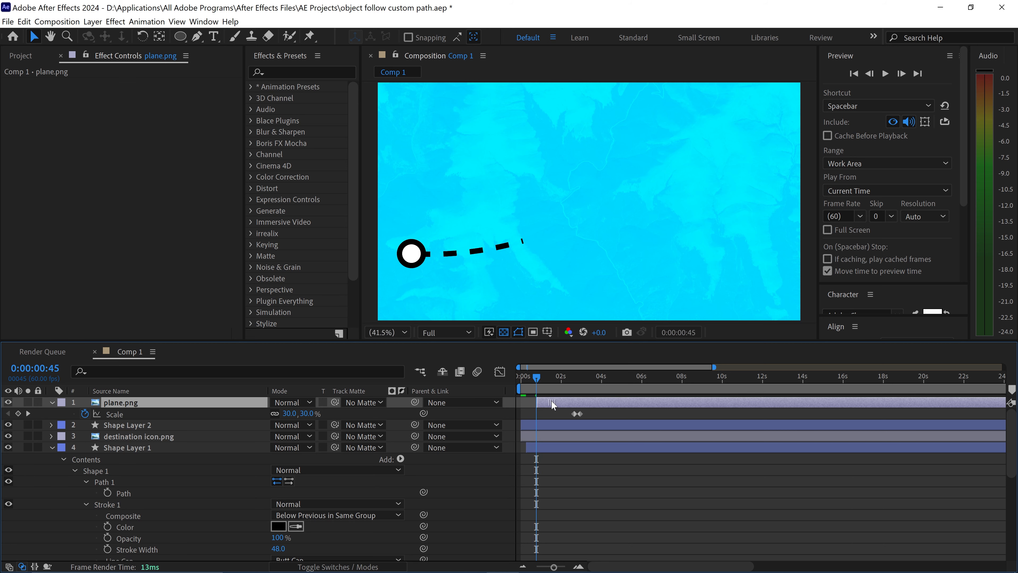
pyautogui.click(524, 375)
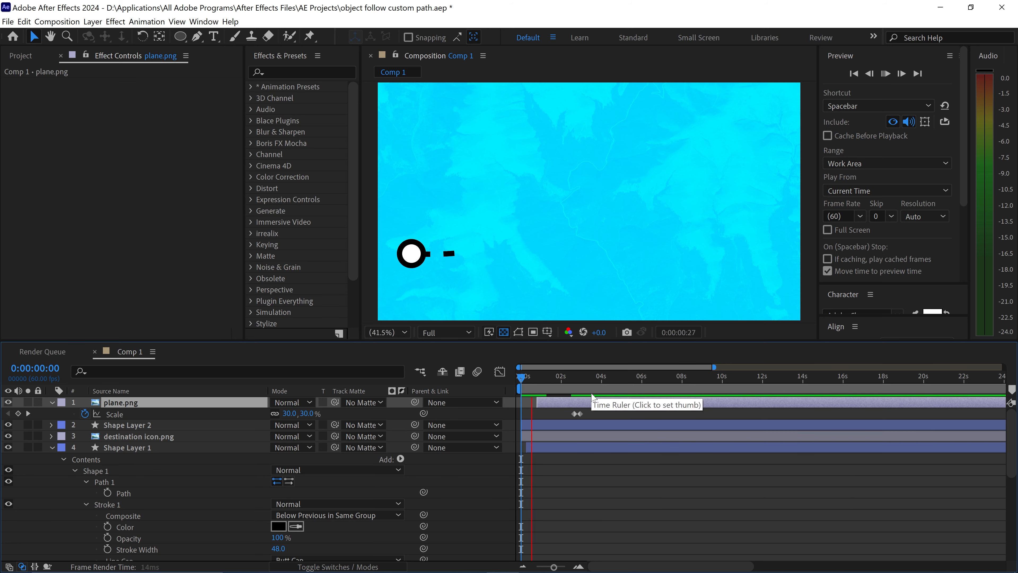